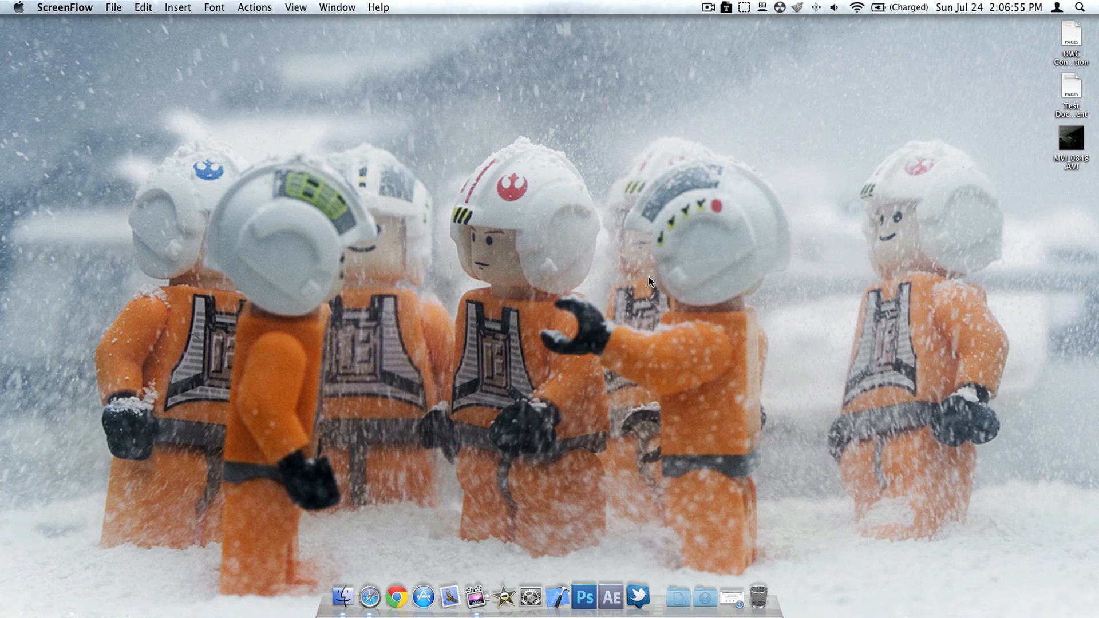
pyautogui.moveTo(623, 597)
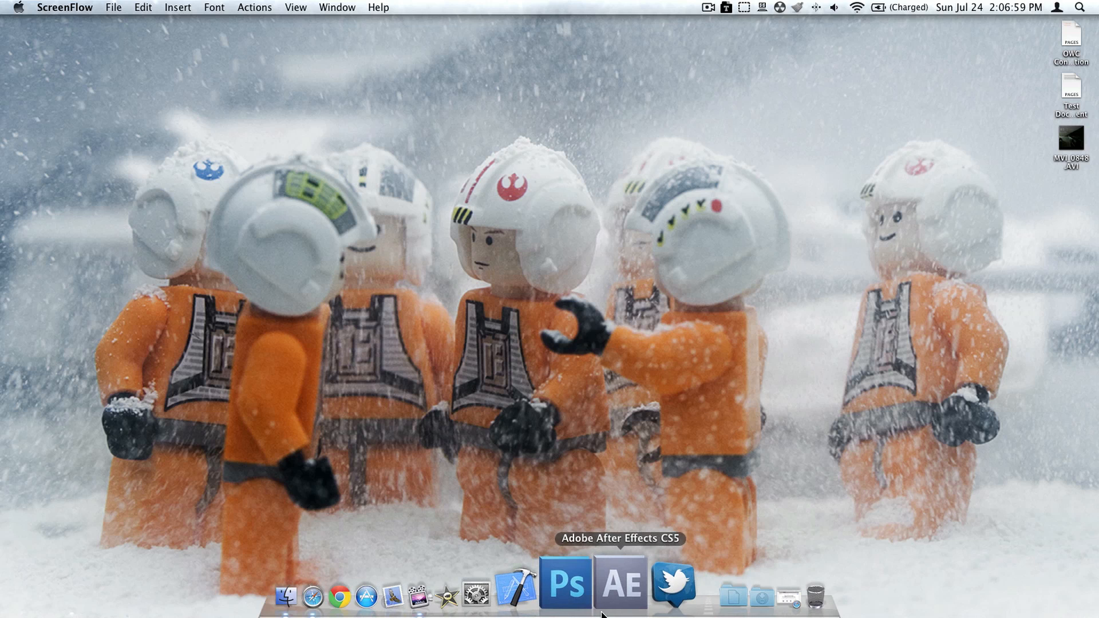
pyautogui.moveTo(550, 578)
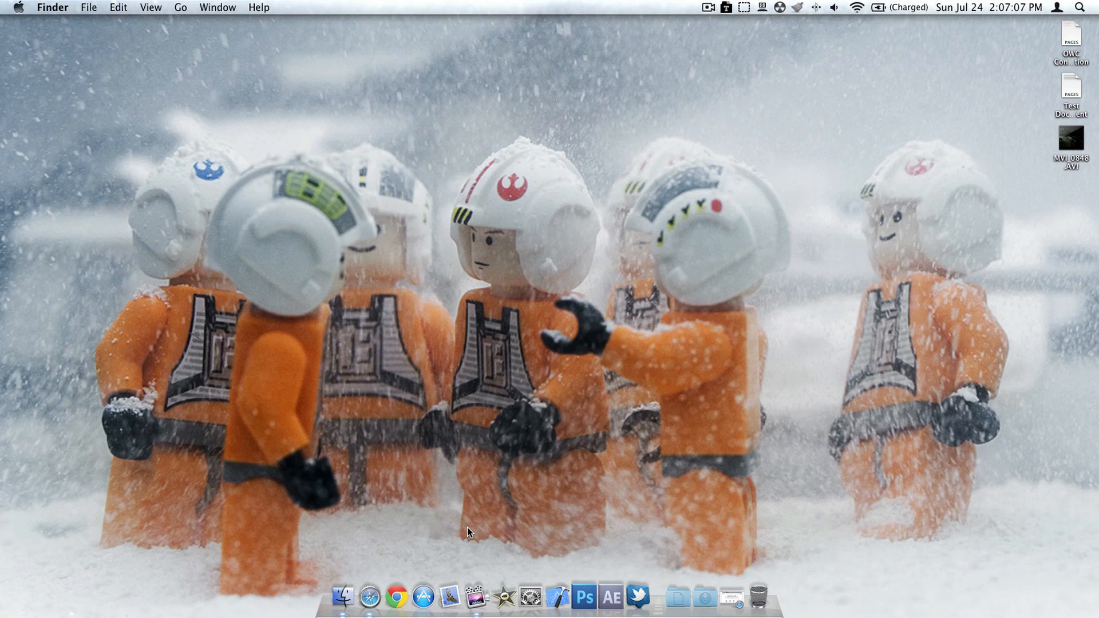
pyautogui.moveTo(536, 552)
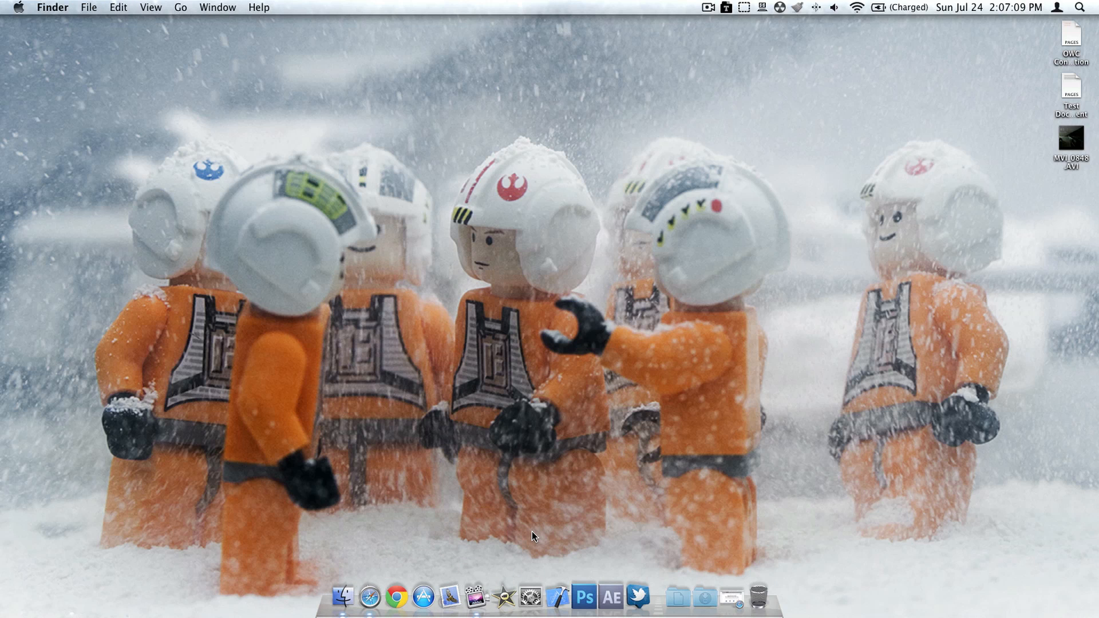
pyautogui.moveTo(618, 563)
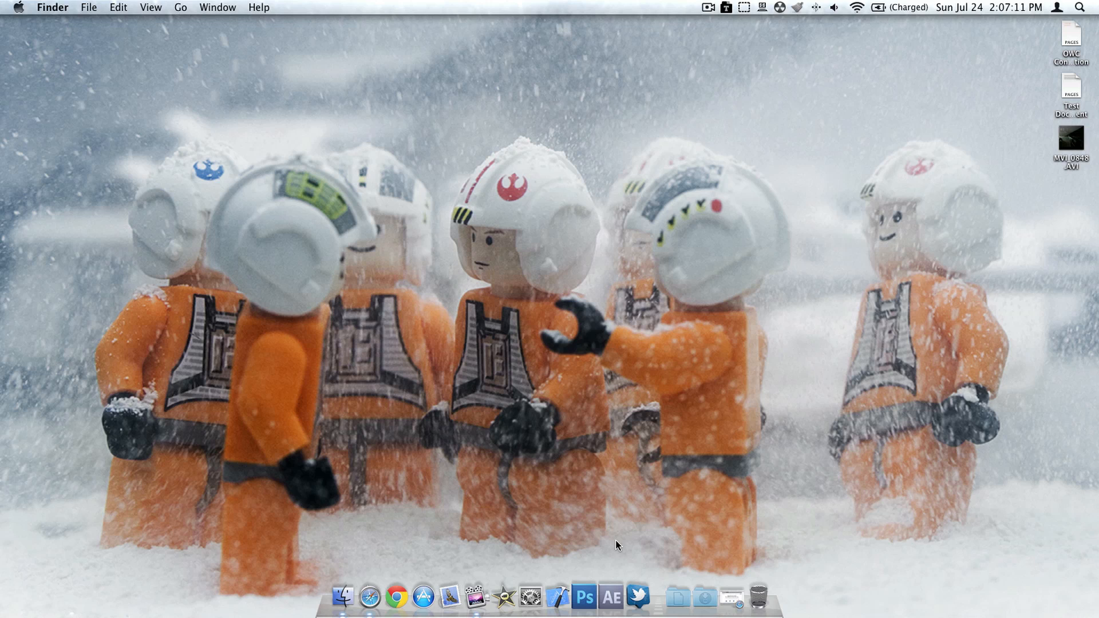
pyautogui.moveTo(746, 577)
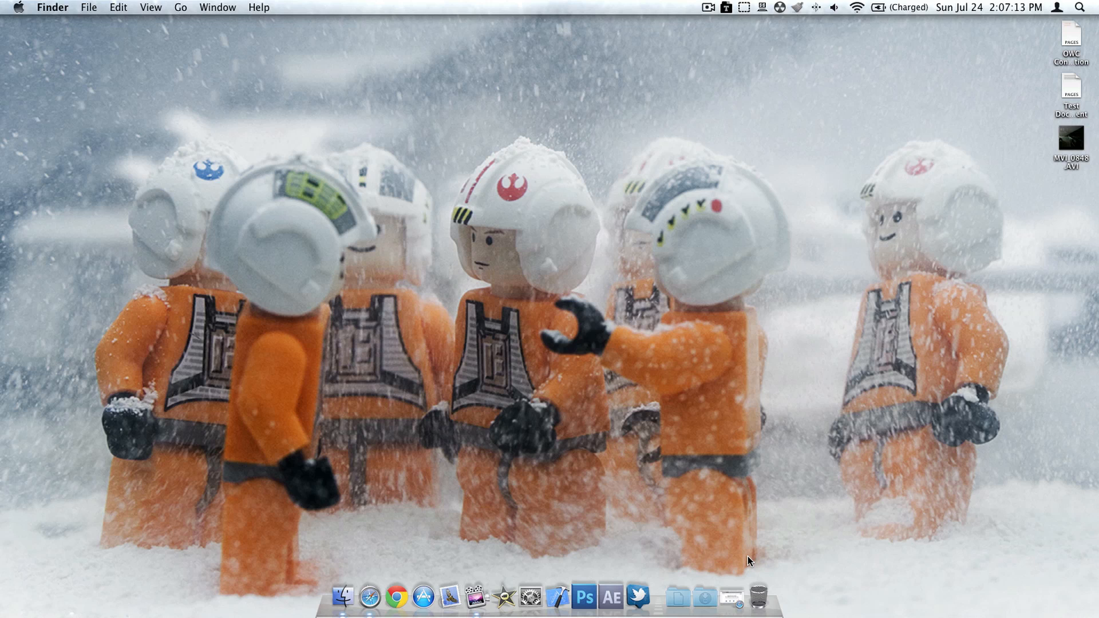
pyautogui.moveTo(806, 580)
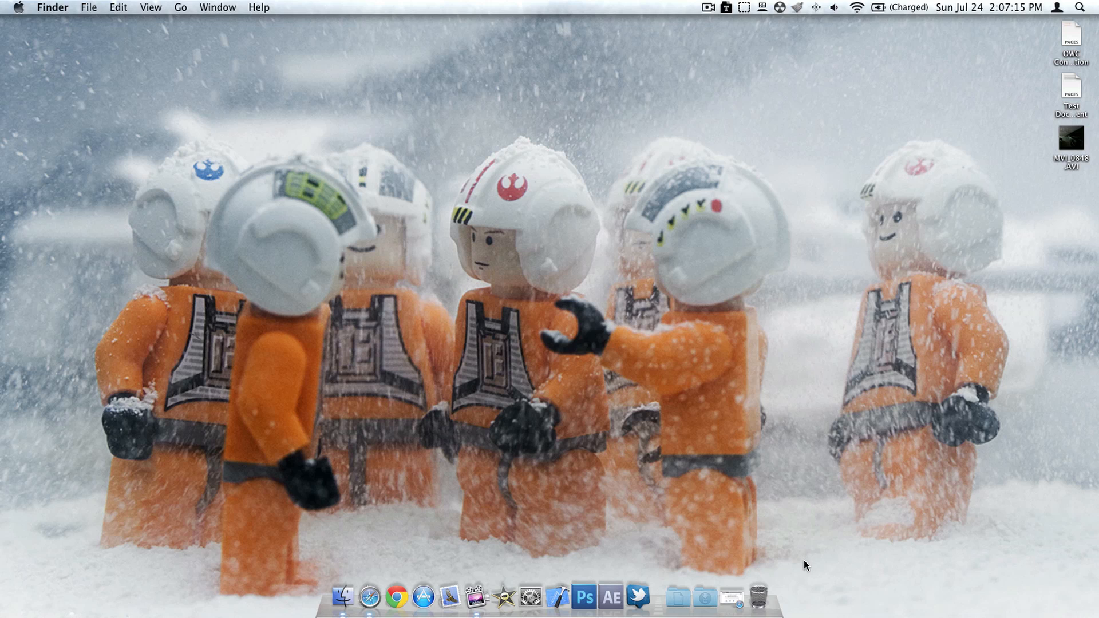
pyautogui.moveTo(827, 590)
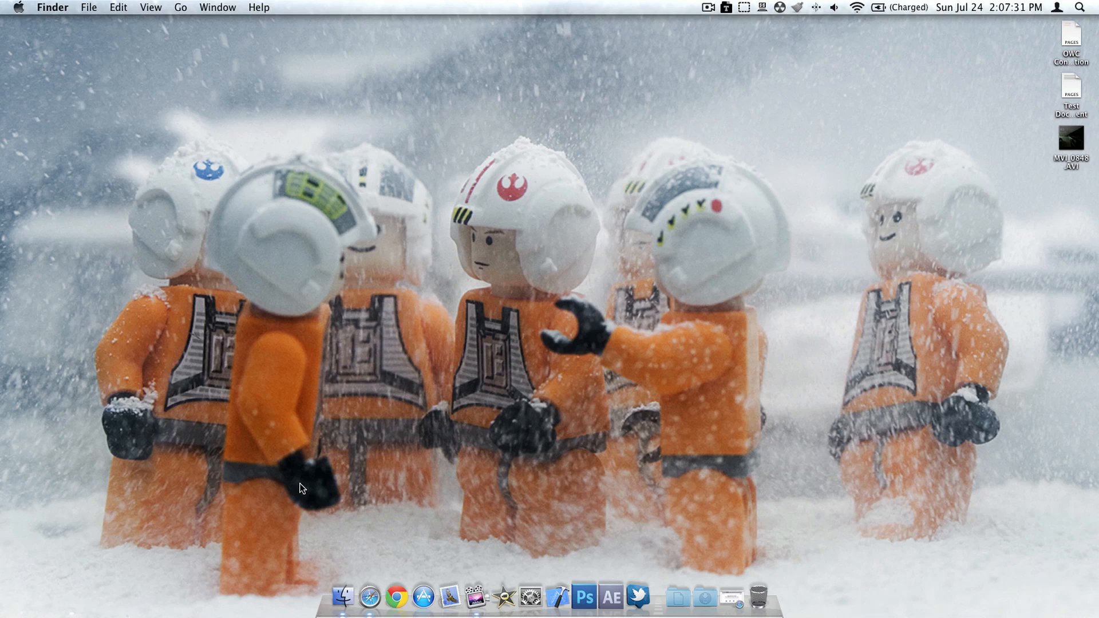
pyautogui.moveTo(330, 592)
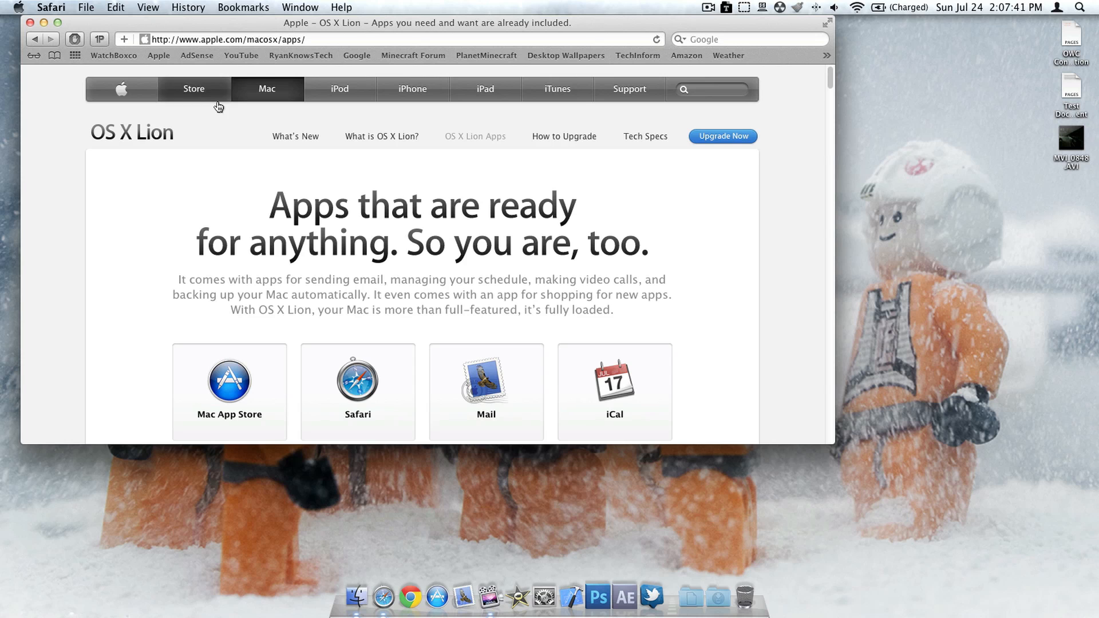
# Scroll through apple.com/macosx/apps, then launch the Mac App Store from the Dock
pyautogui.scroll(-3)
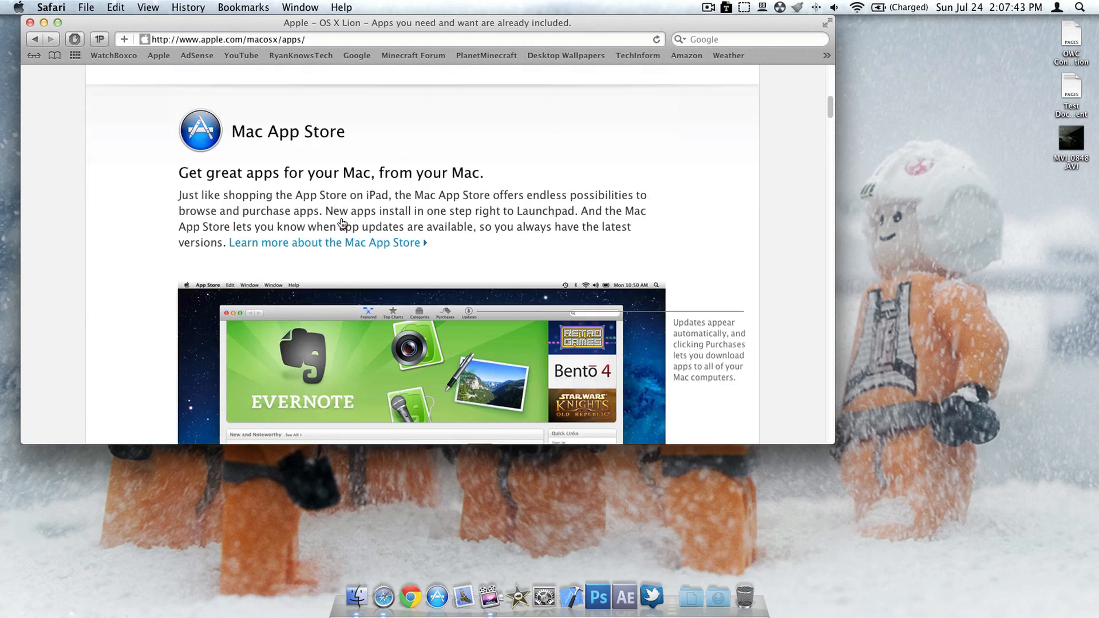
pyautogui.scroll(3)
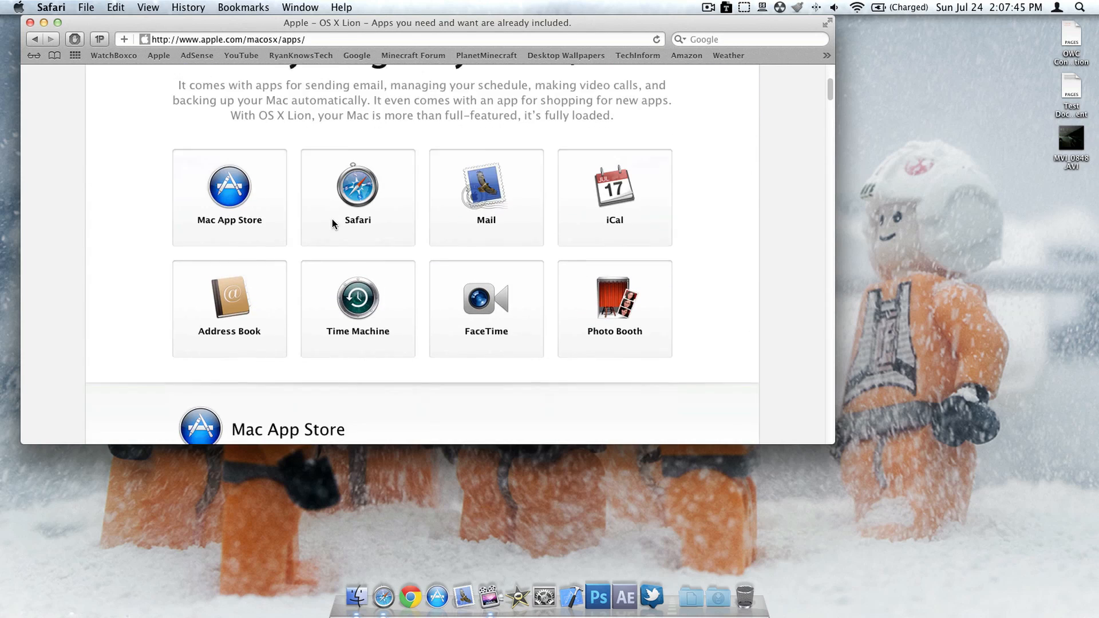
pyautogui.scroll(-3)
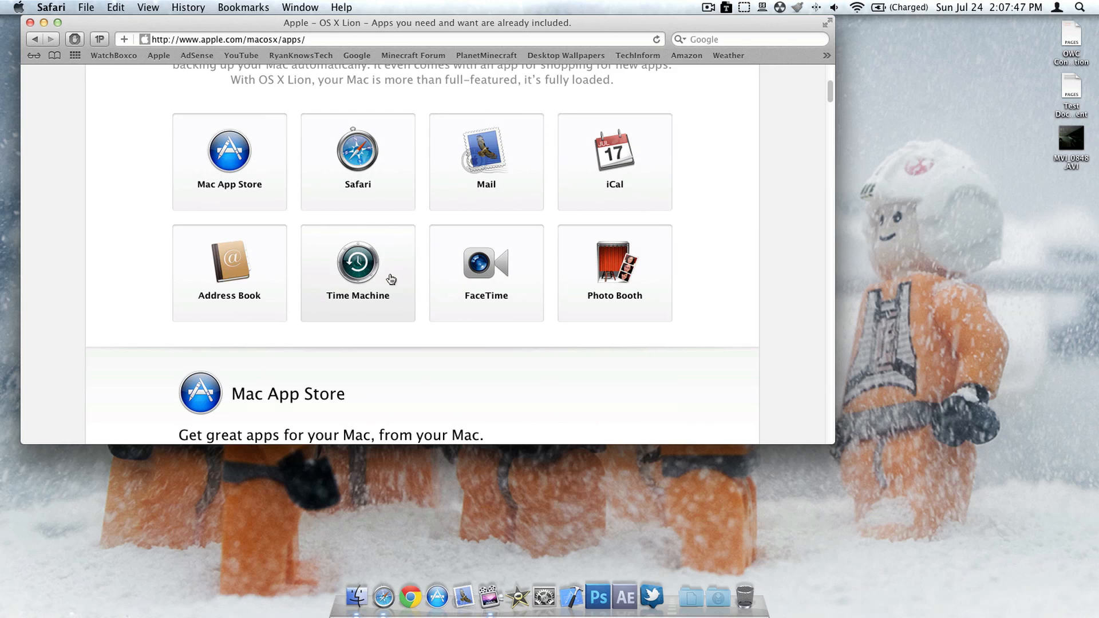
pyautogui.scroll(-3)
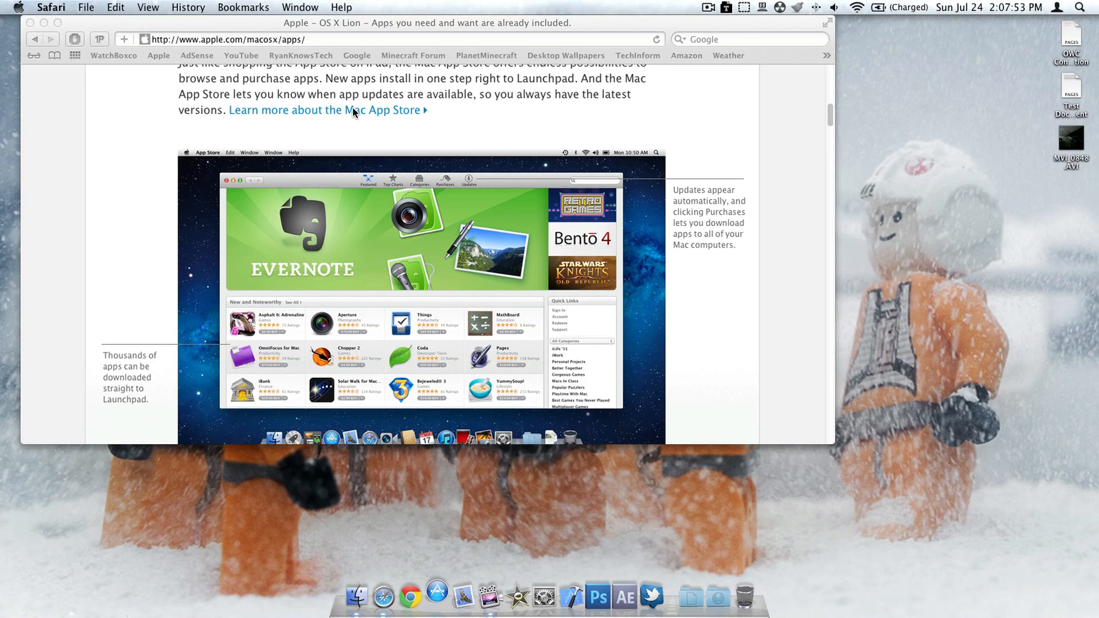
pyautogui.click(437, 600)
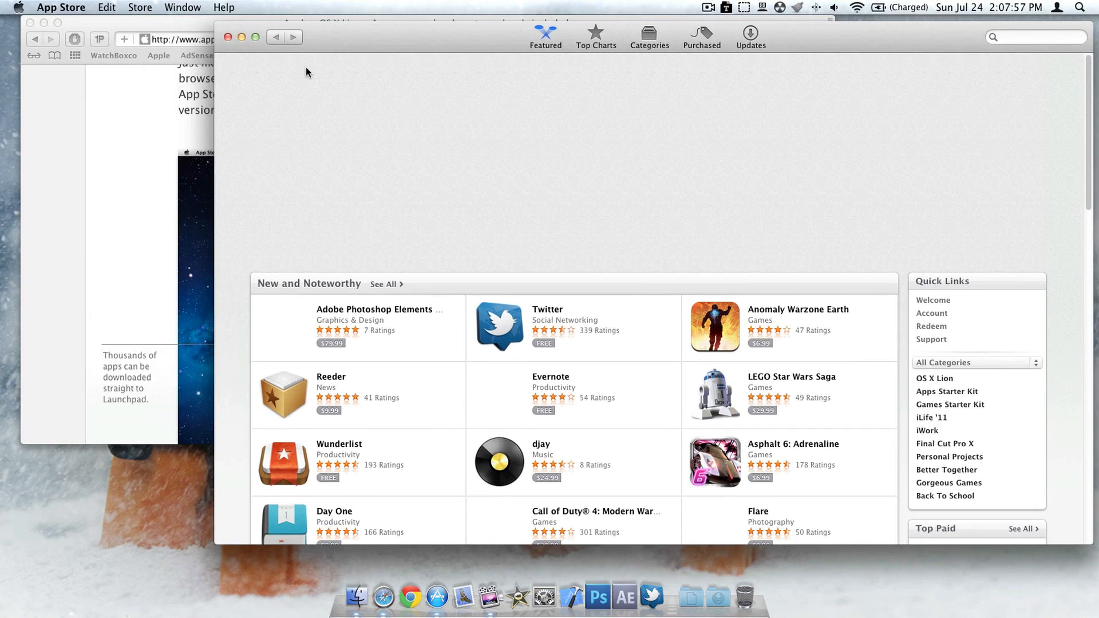
pyautogui.moveTo(645, 407)
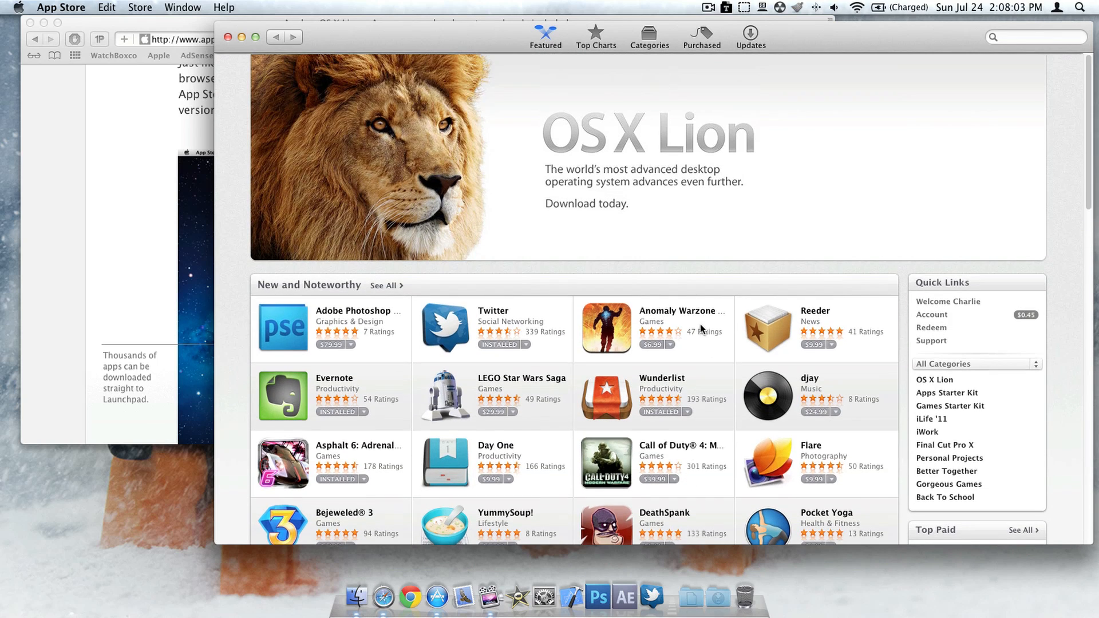
# Scroll down the App Store's Featured page of new and noteworthy apps, then close the store
pyautogui.scroll(-3)
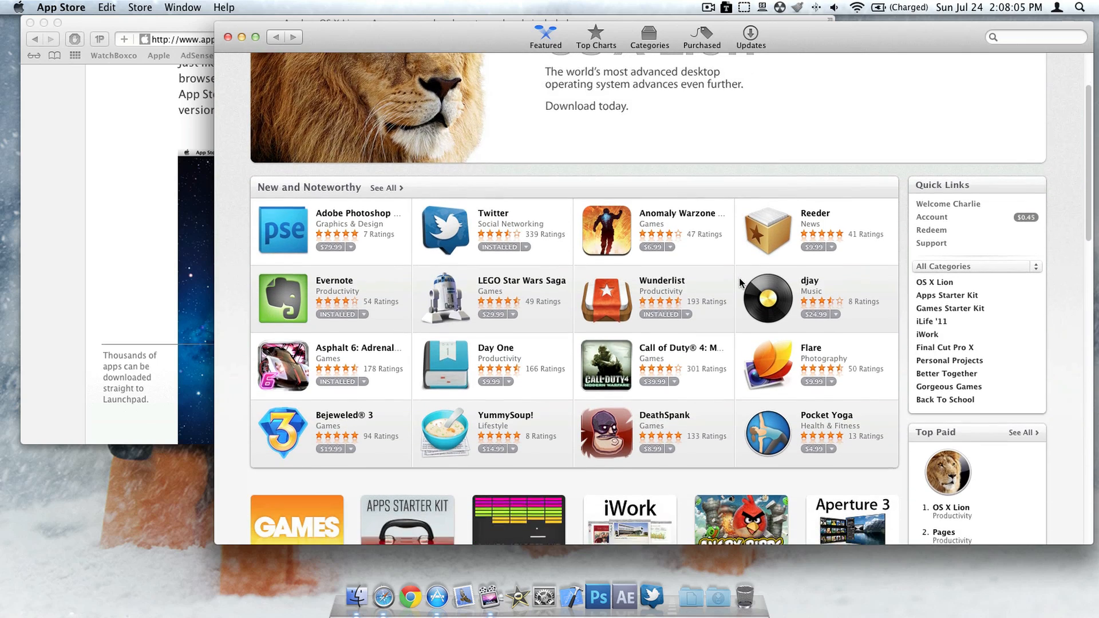
pyautogui.scroll(-3)
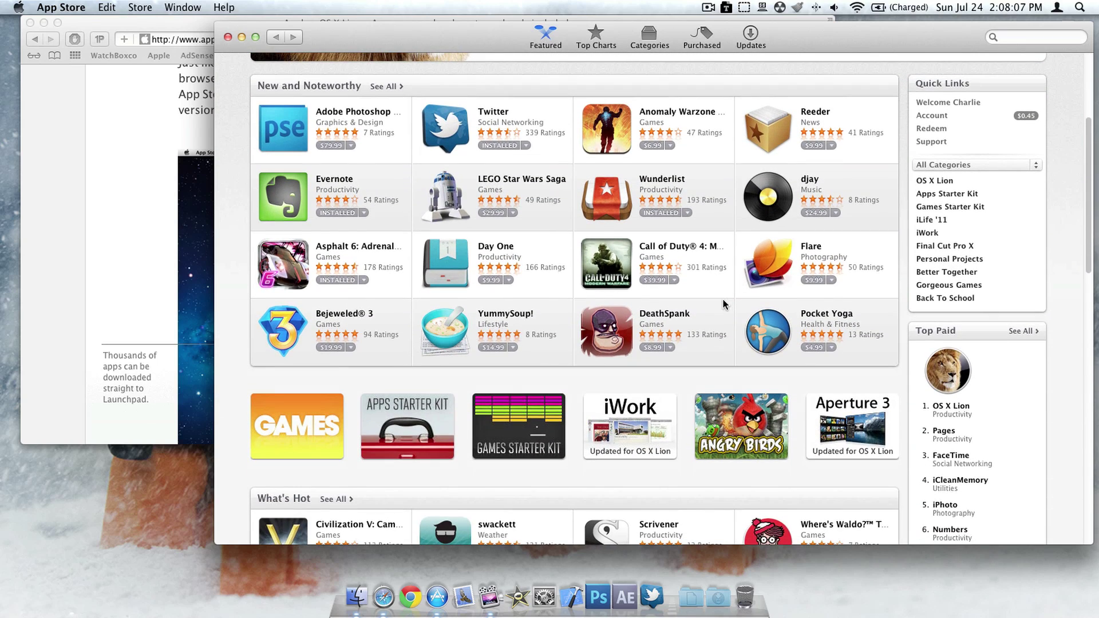
pyautogui.scroll(-3)
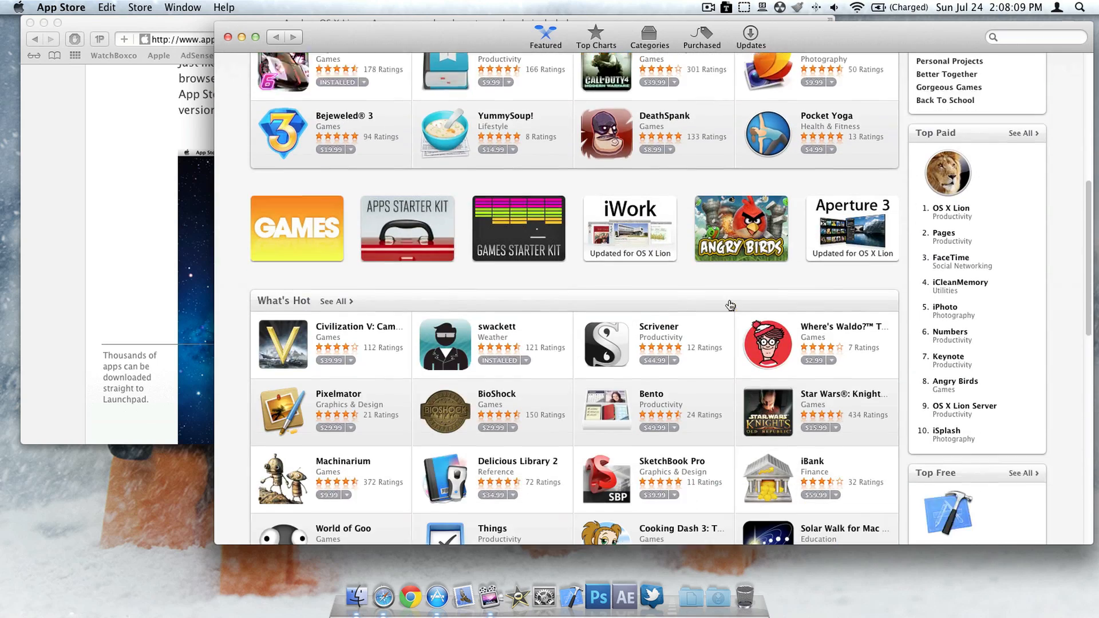
pyautogui.scroll(-3)
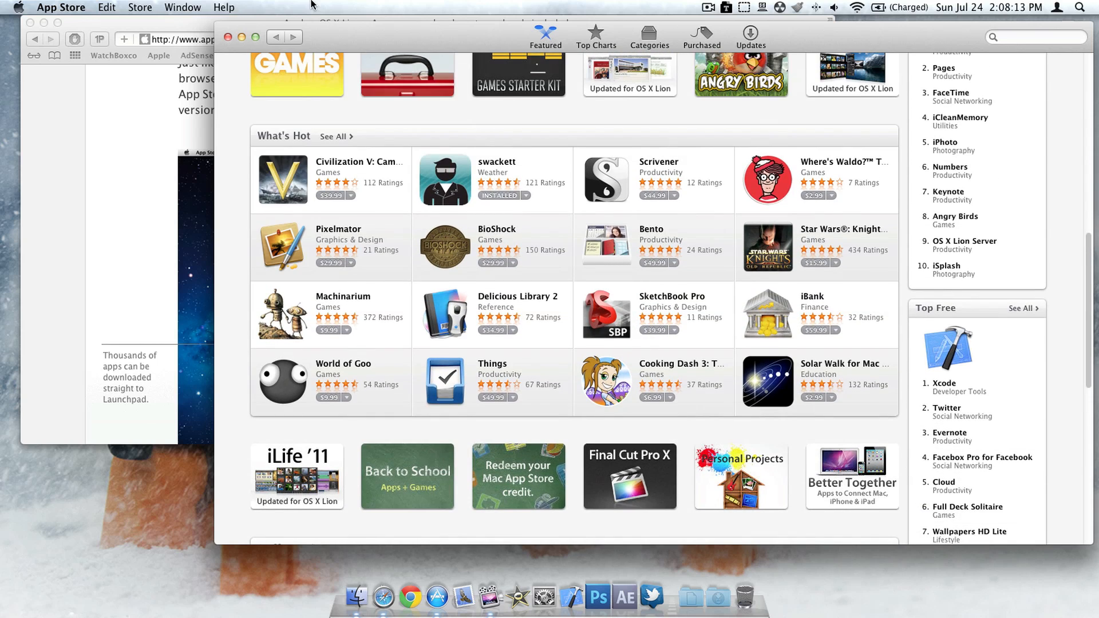
pyautogui.moveTo(231, 38)
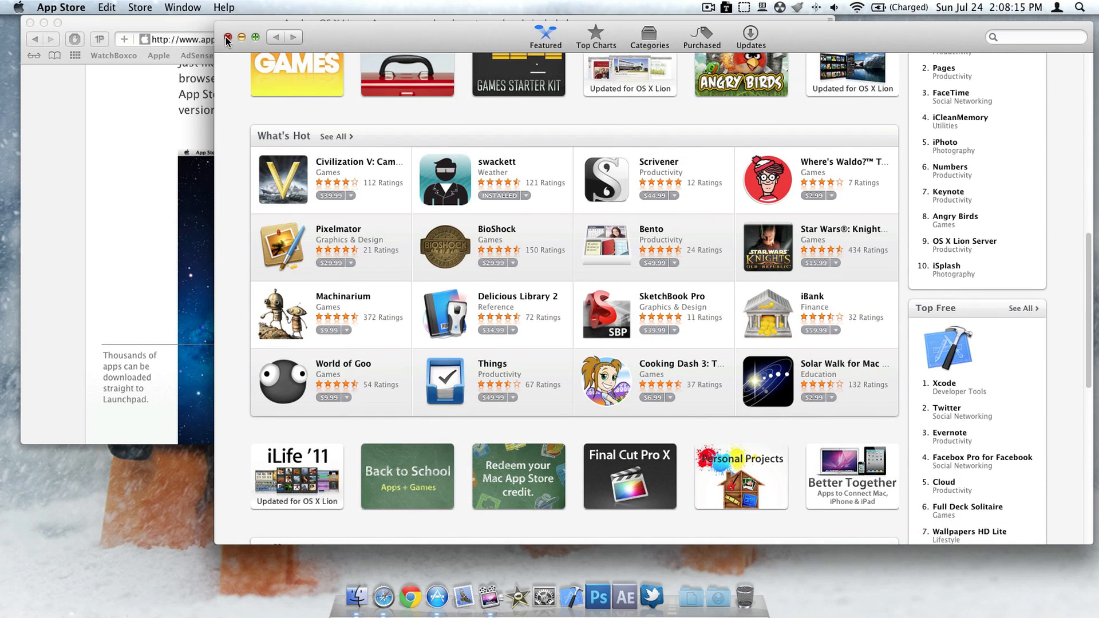
pyautogui.click(234, 37)
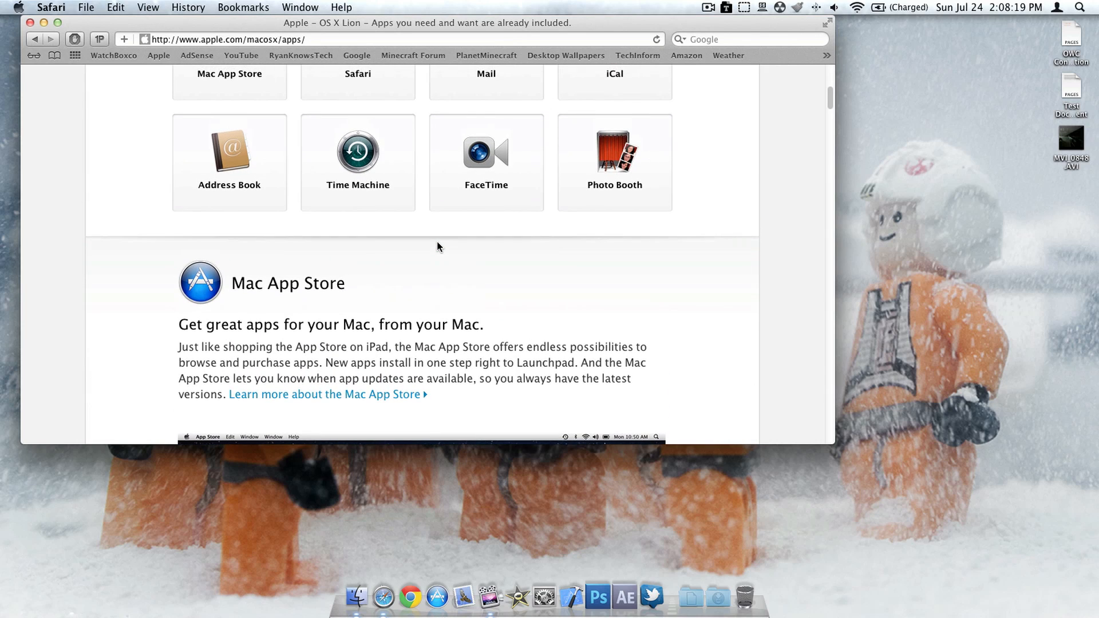
# Show and hide Safari's Reading List sidebar, then scroll the apps page in full screen
pyautogui.scroll(-3)
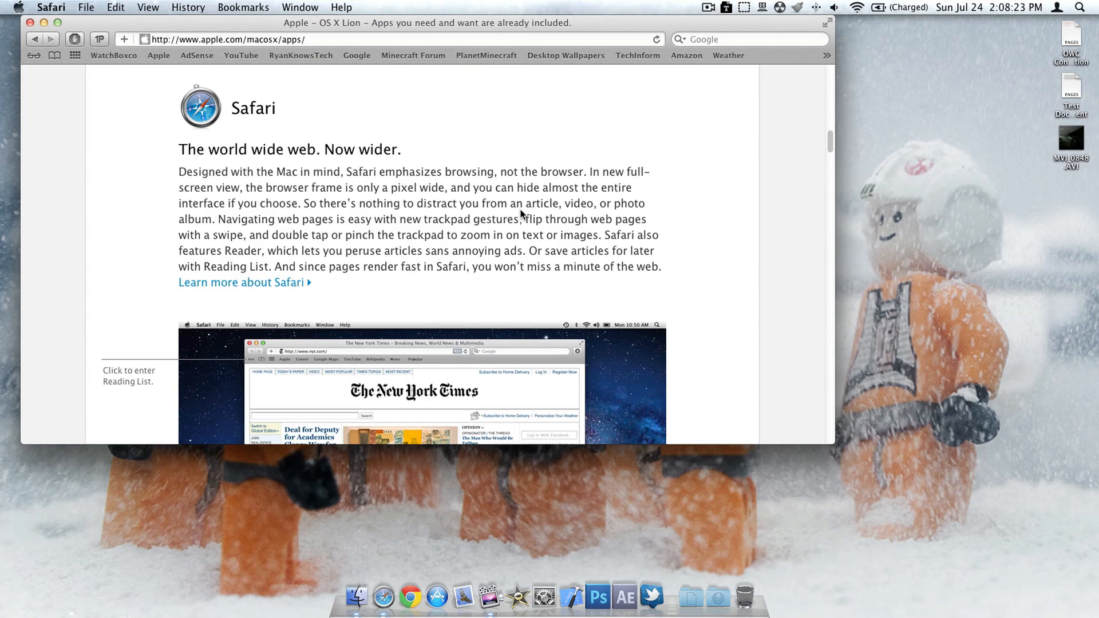
pyautogui.moveTo(507, 219)
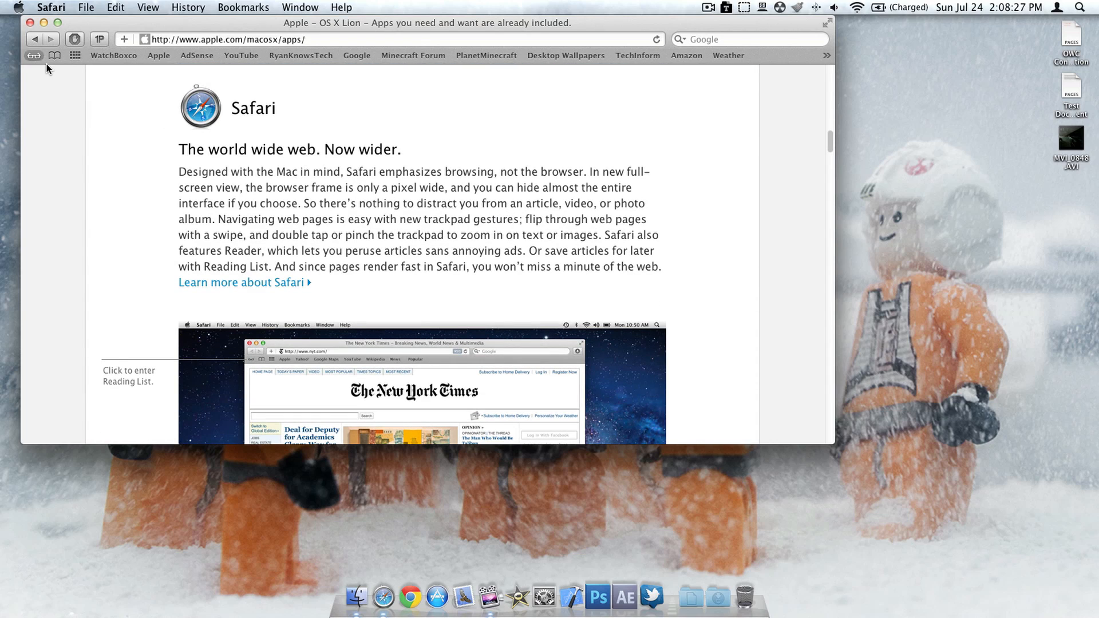
pyautogui.click(32, 56)
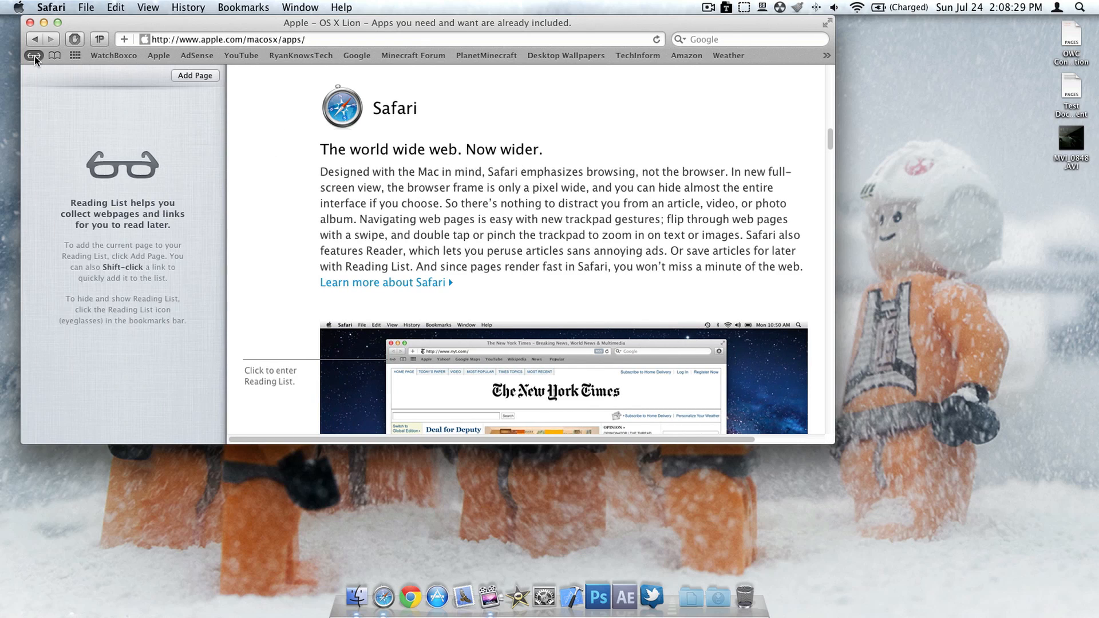
pyautogui.click(27, 56)
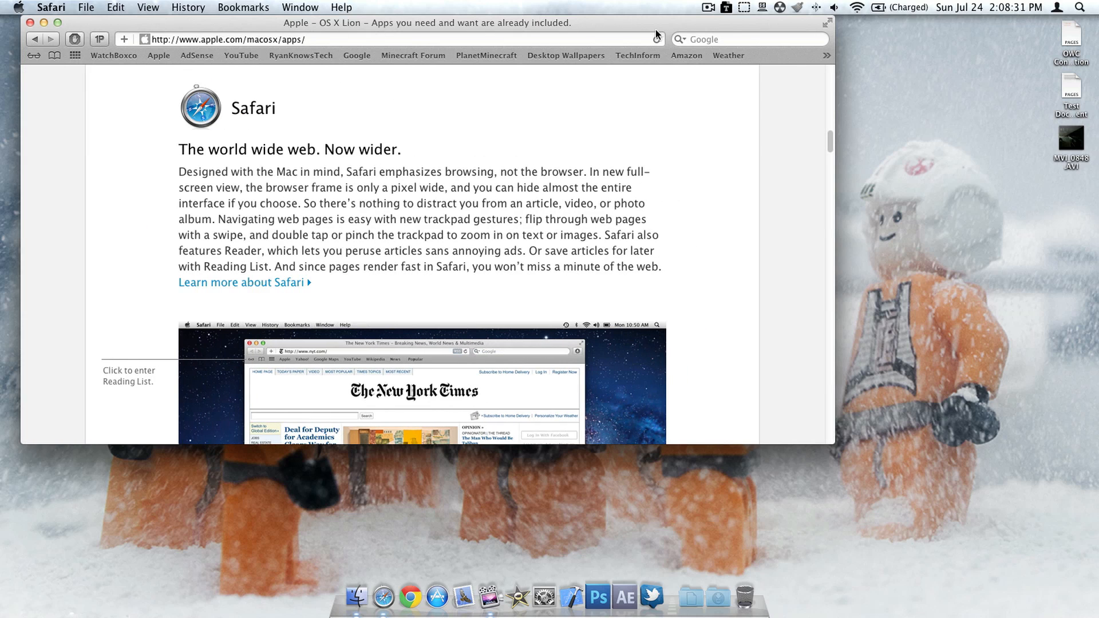
pyautogui.moveTo(825, 33)
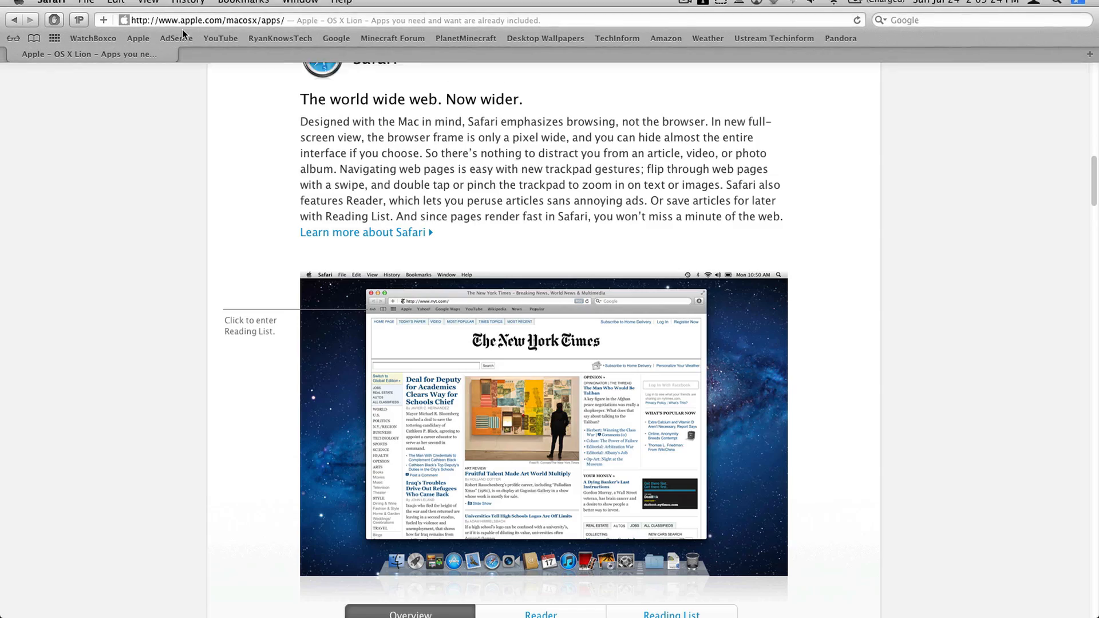
pyautogui.scroll(-3)
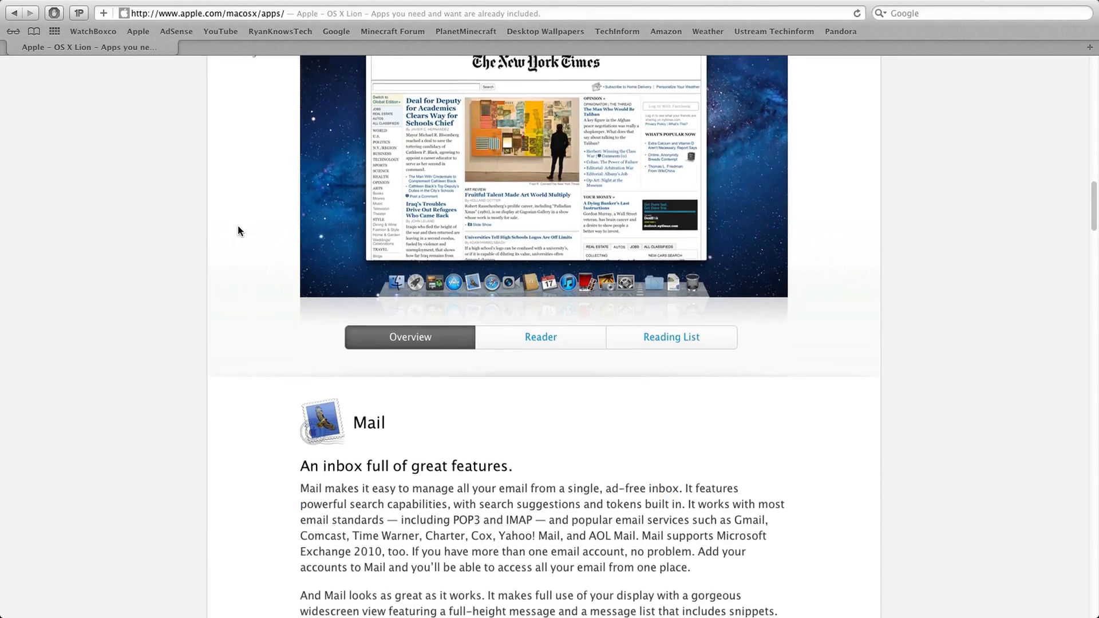
pyautogui.scroll(3)
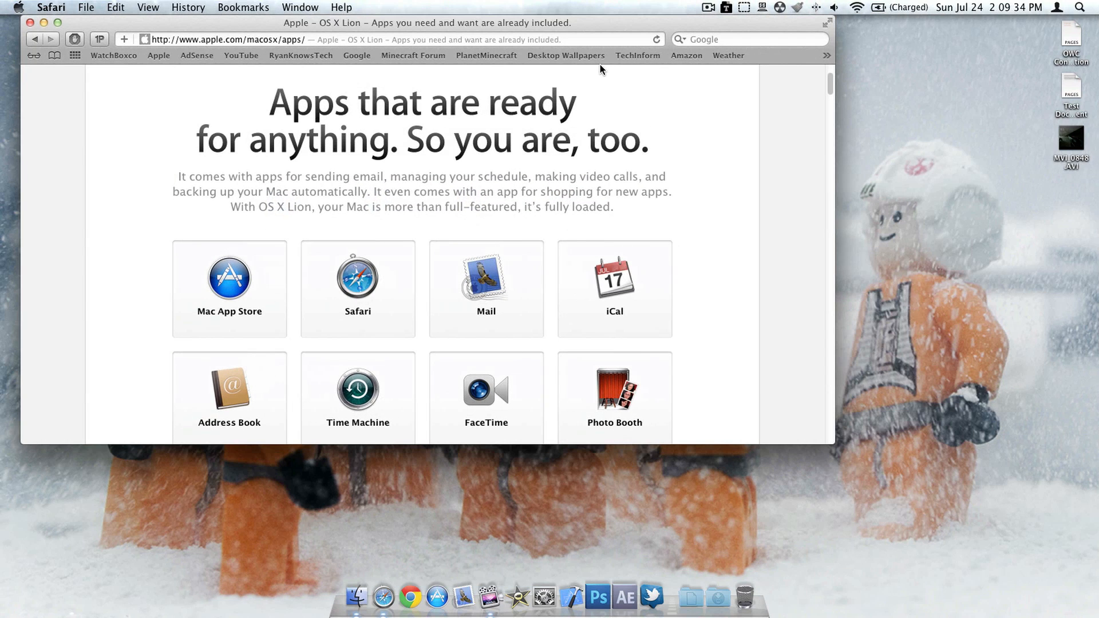
pyautogui.moveTo(480, 263)
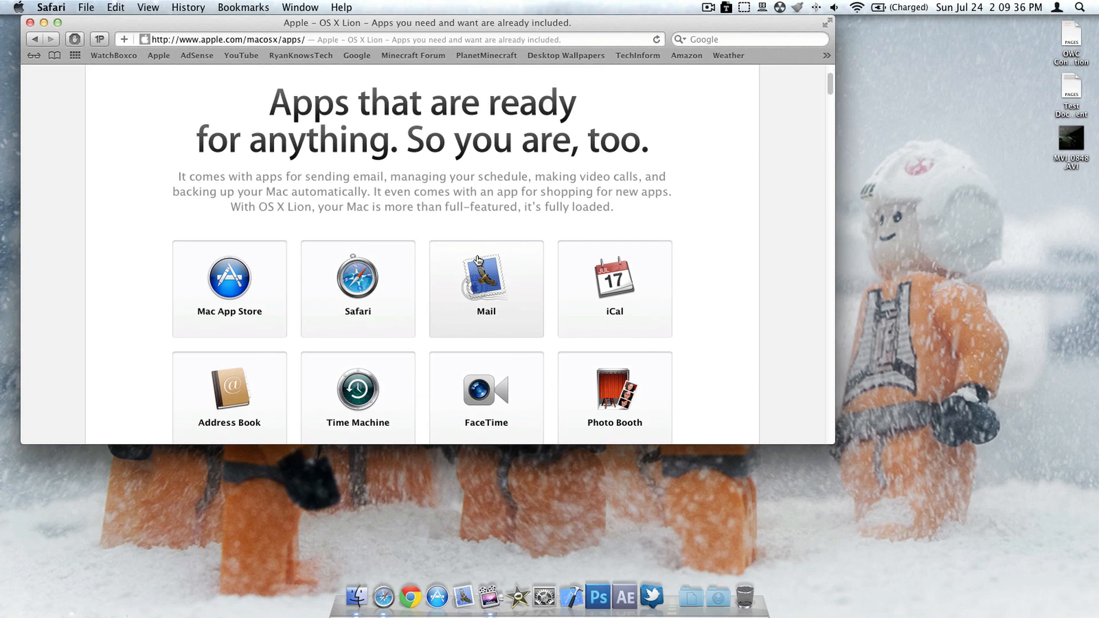
pyautogui.moveTo(492, 394)
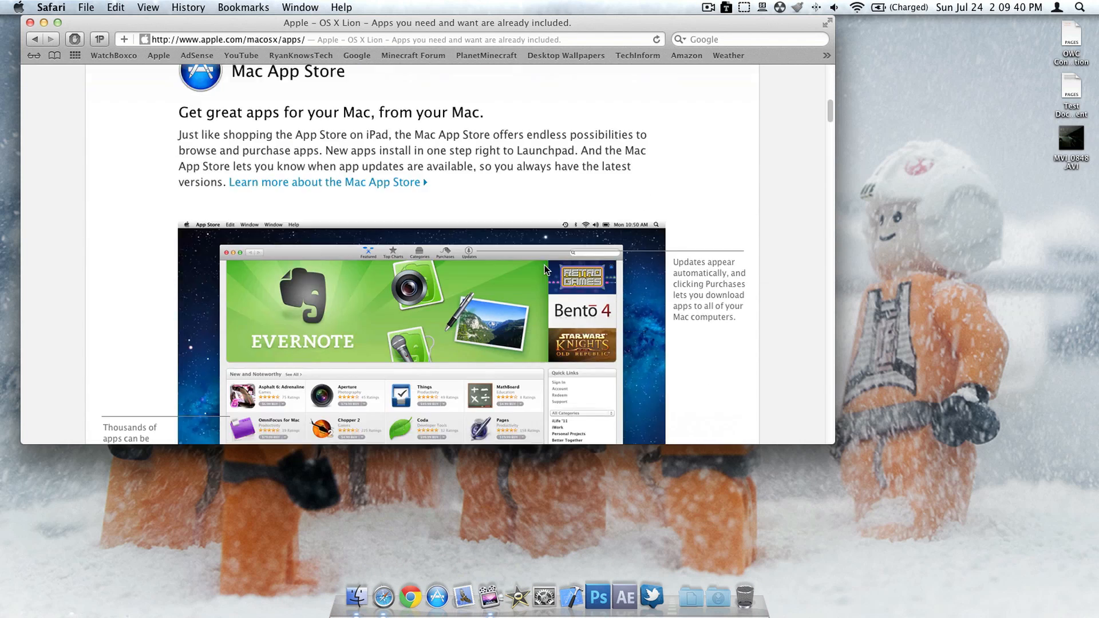
# Scroll the OS X Lion apps page past Mac App Store and Mail to iCal
pyautogui.scroll(-3)
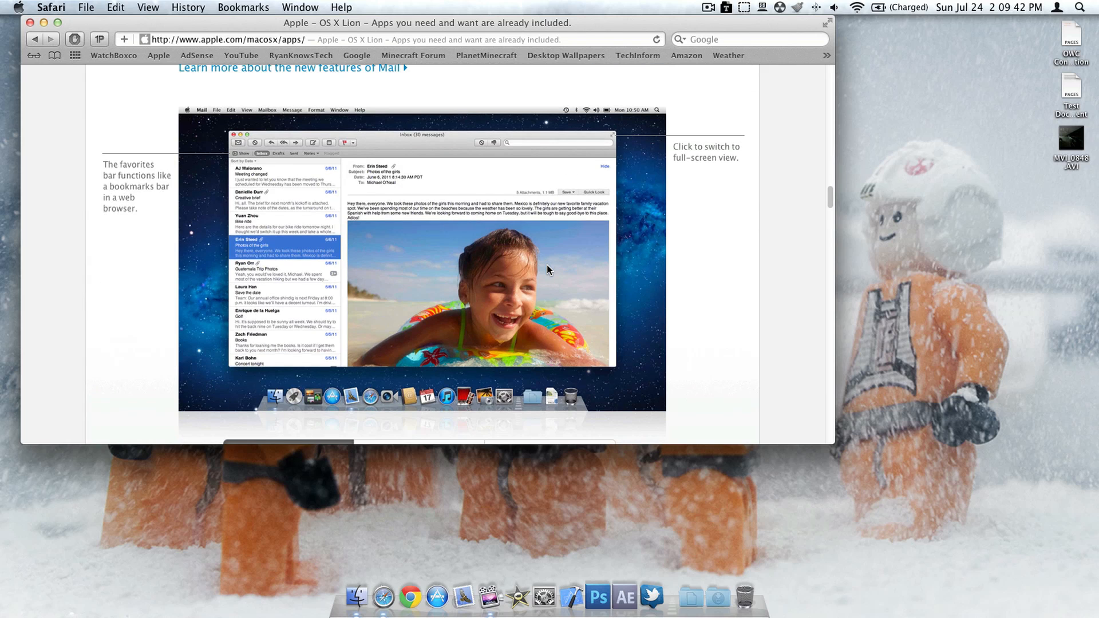
pyautogui.moveTo(700, 176)
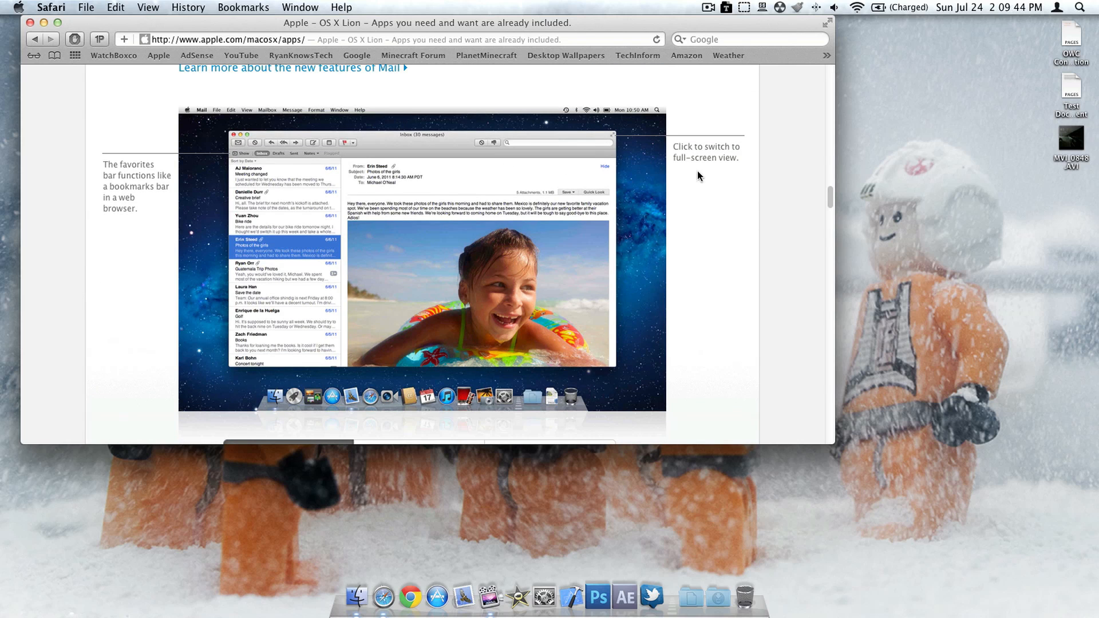
pyautogui.moveTo(766, 185)
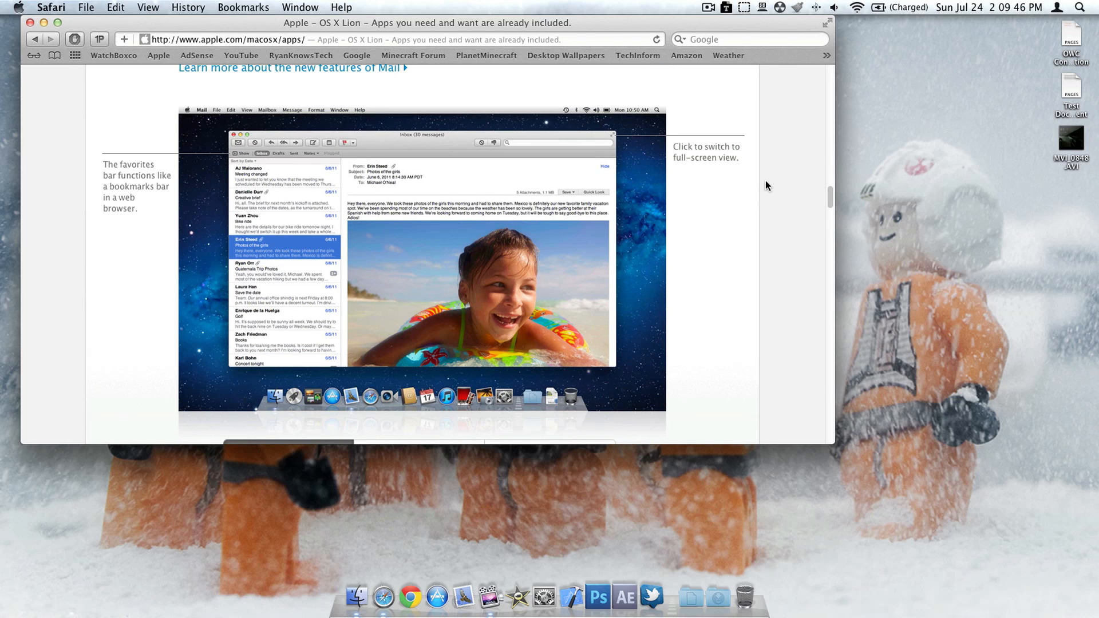
pyautogui.moveTo(693, 182)
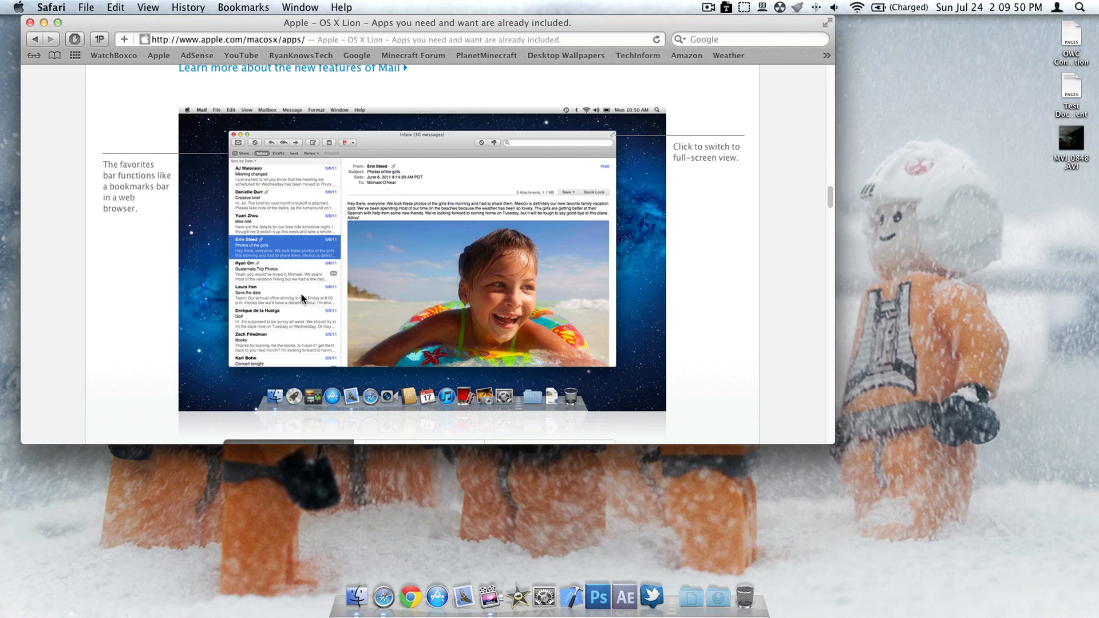
pyautogui.moveTo(532, 273)
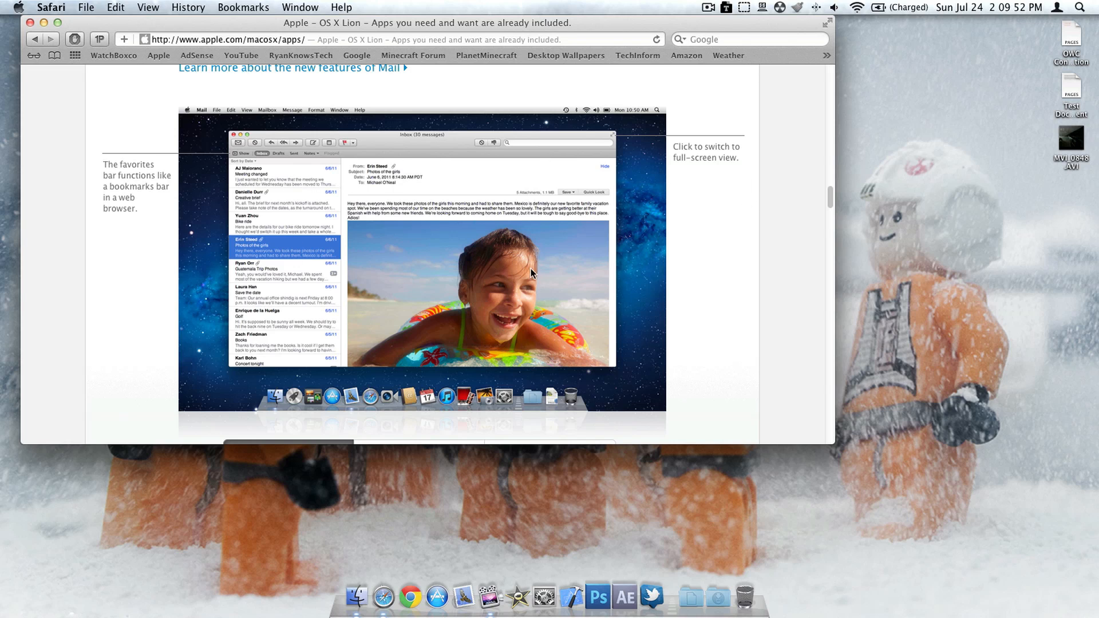
pyautogui.moveTo(571, 110)
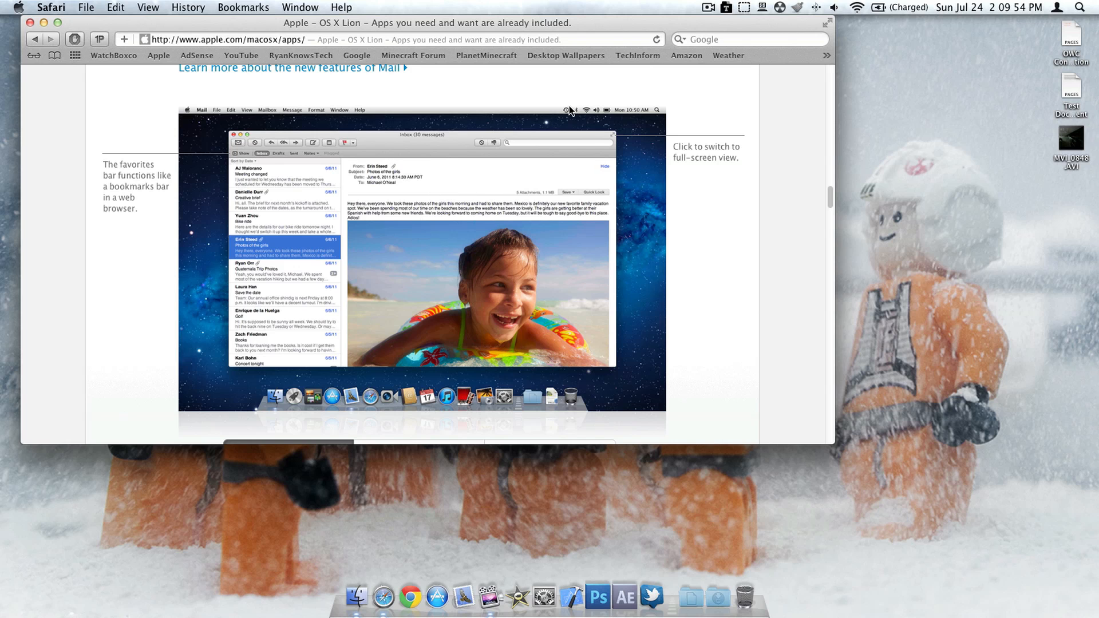
pyautogui.scroll(-3)
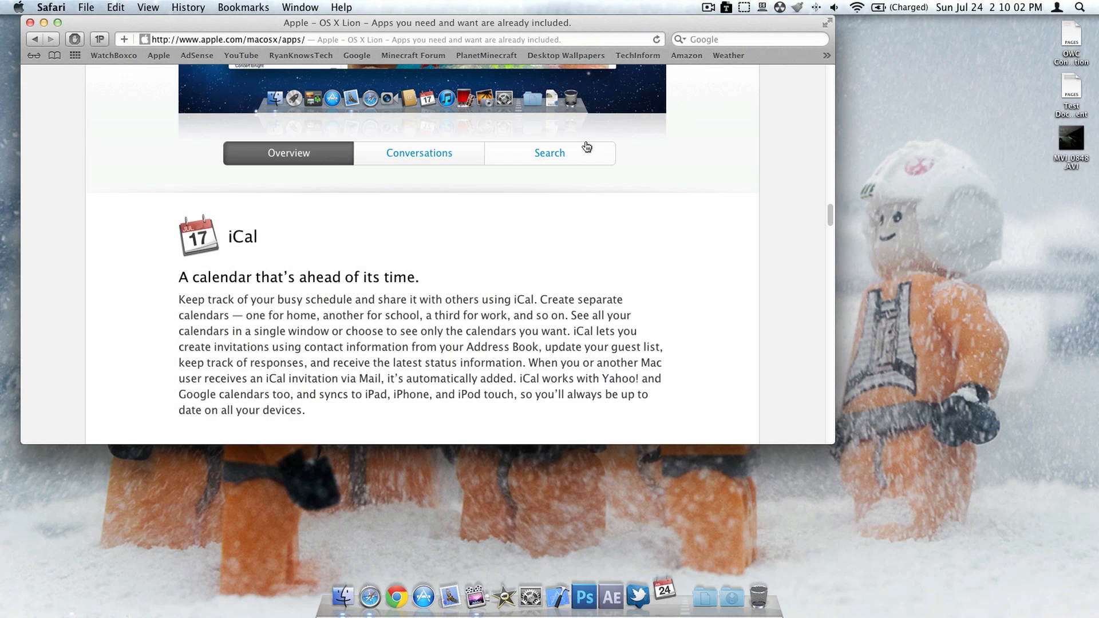
pyautogui.moveTo(487, 40)
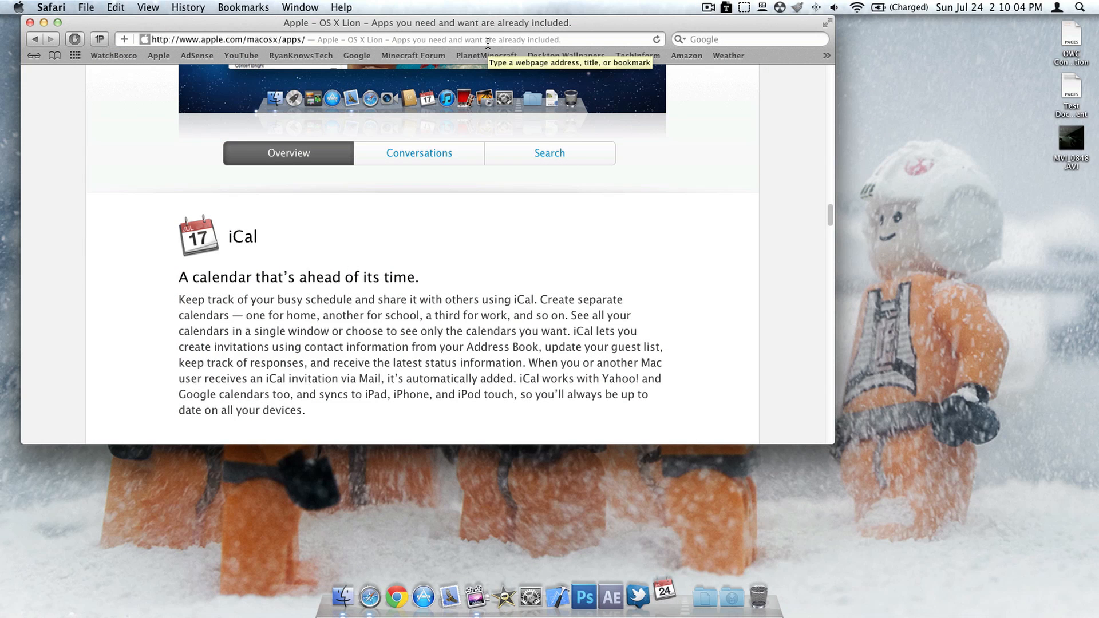
# Launch iCal and page its month view forward to February 2012, then back to January
pyautogui.click(663, 599)
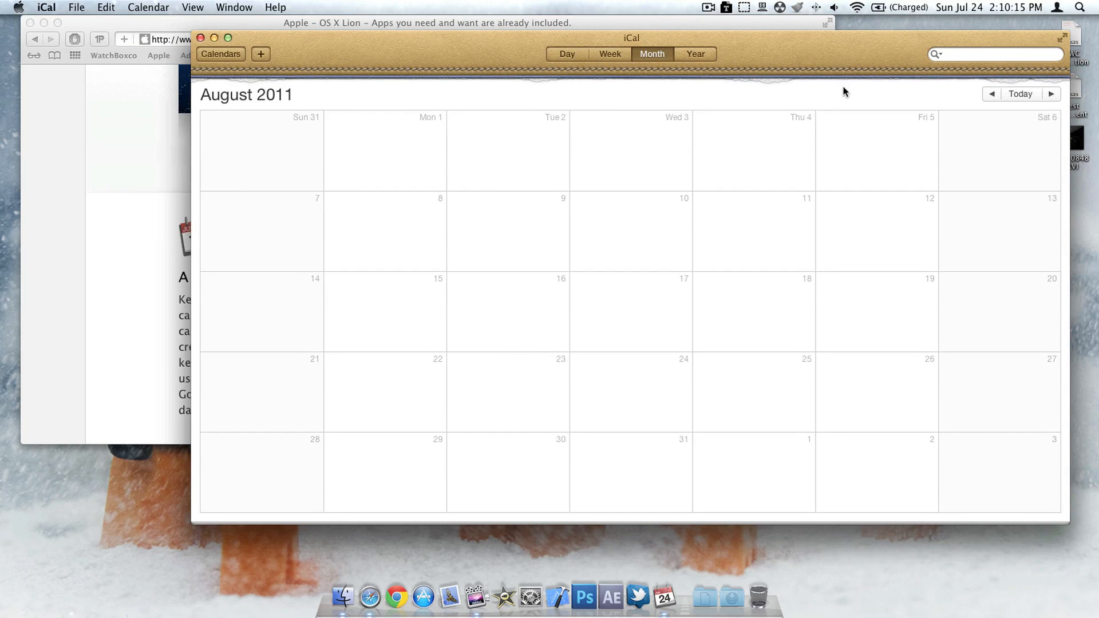
pyautogui.moveTo(927, 223)
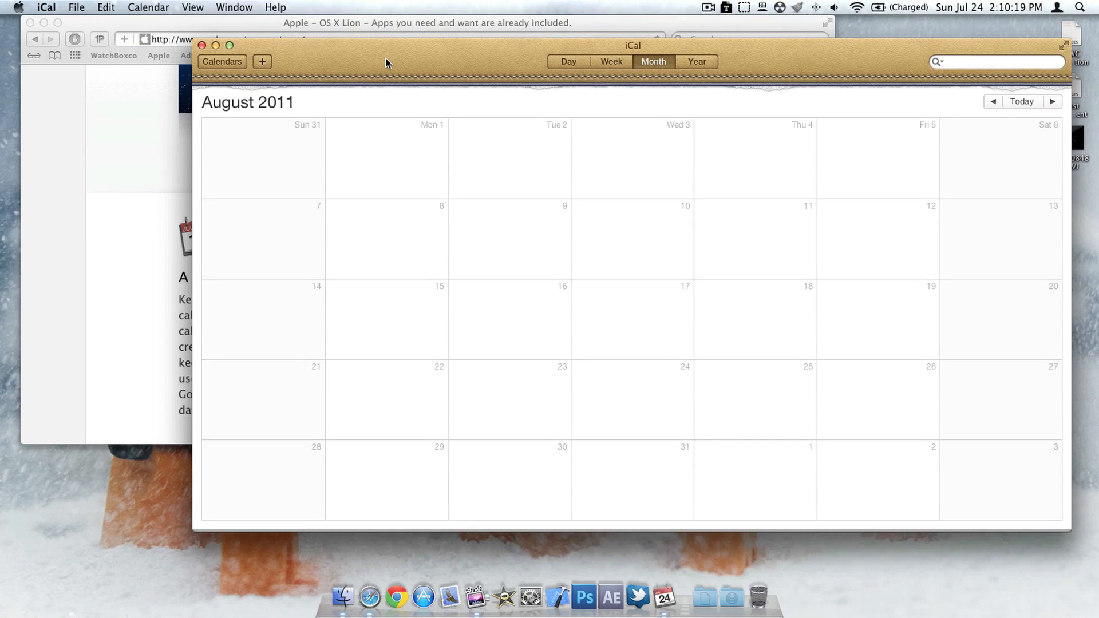
pyautogui.click(1053, 102)
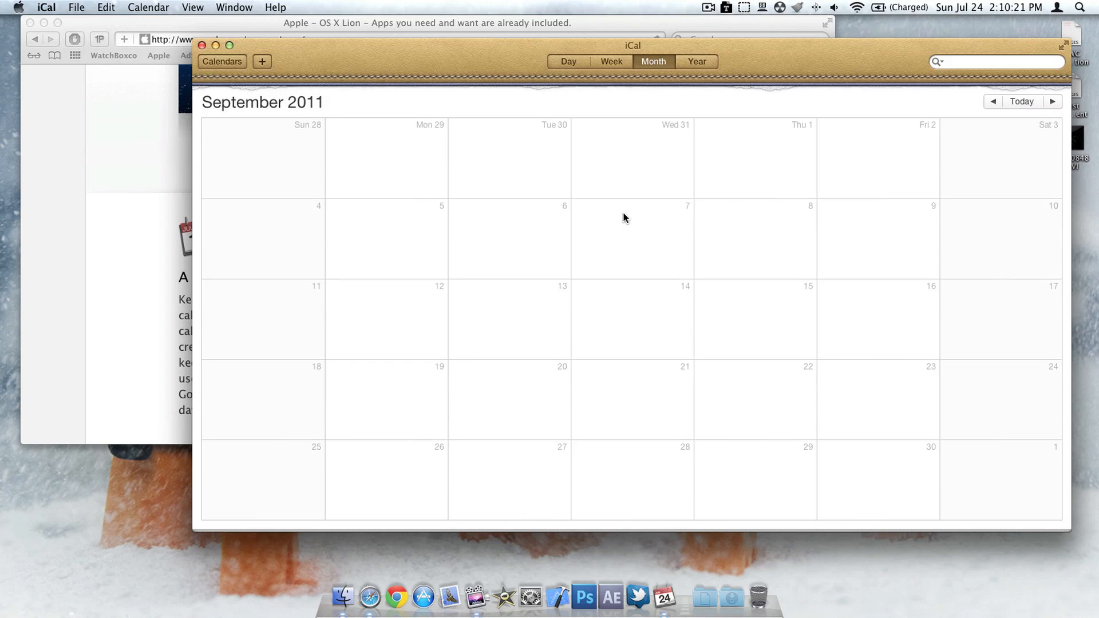
pyautogui.click(1054, 102)
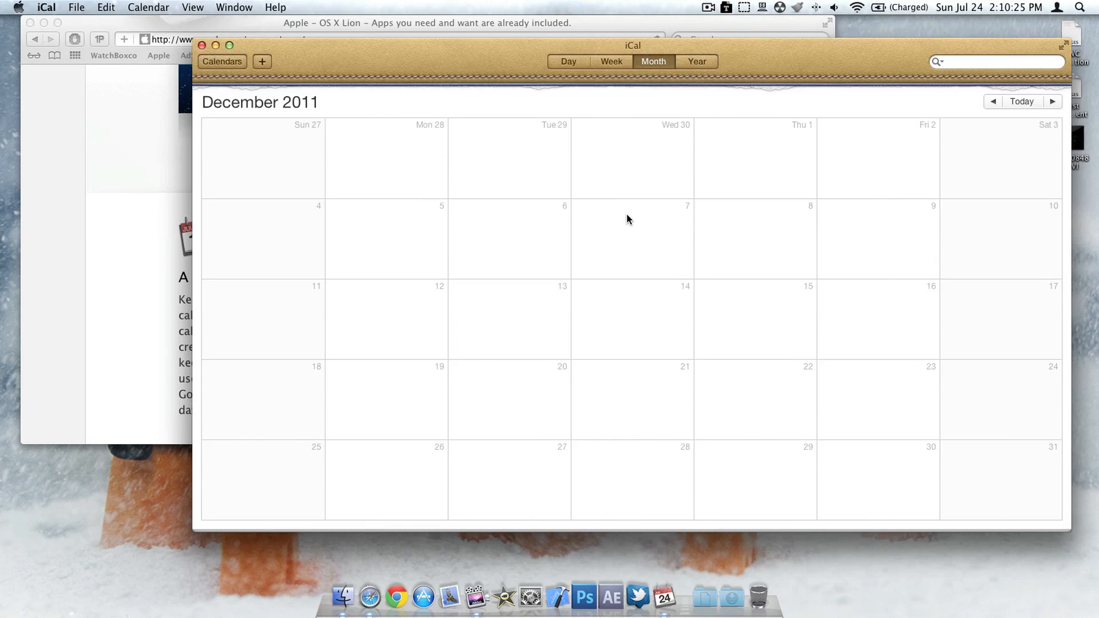
pyautogui.click(1052, 101)
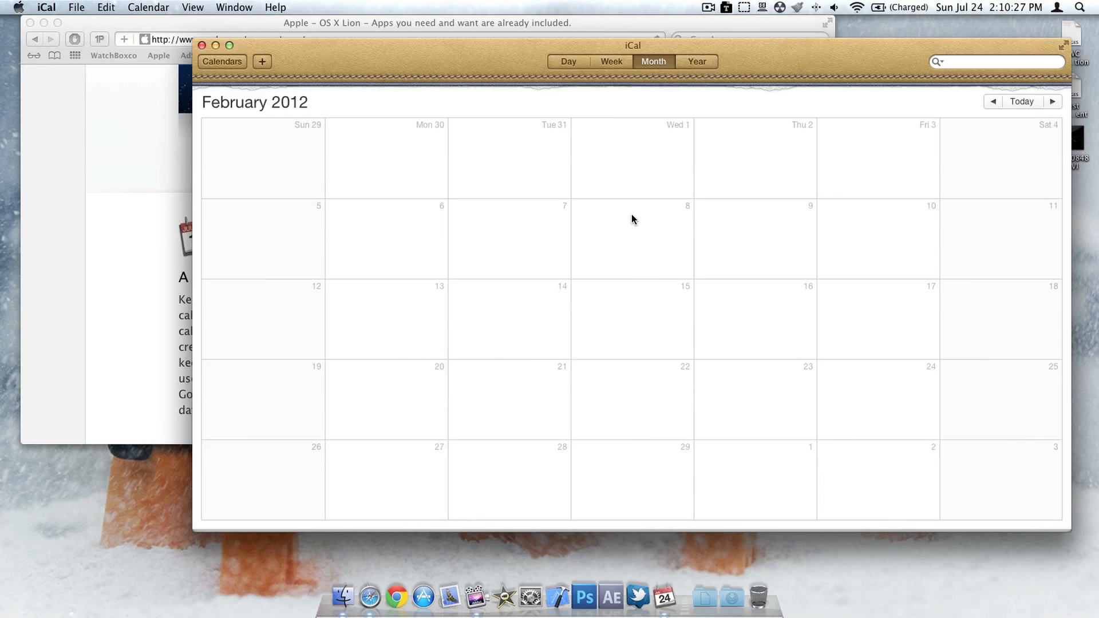
pyautogui.click(993, 101)
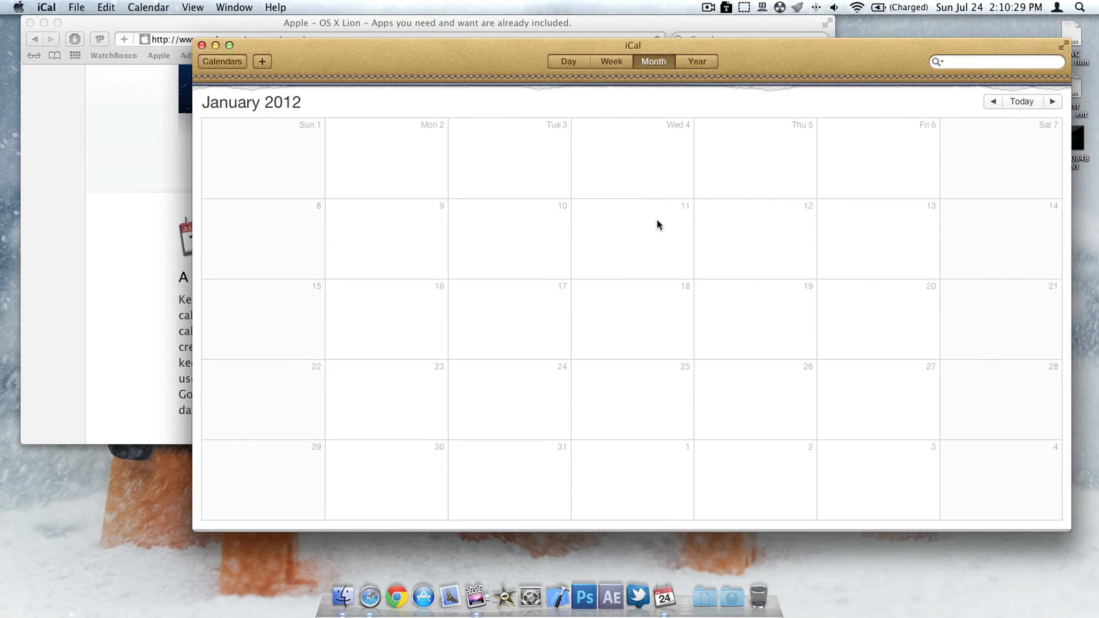
pyautogui.click(993, 101)
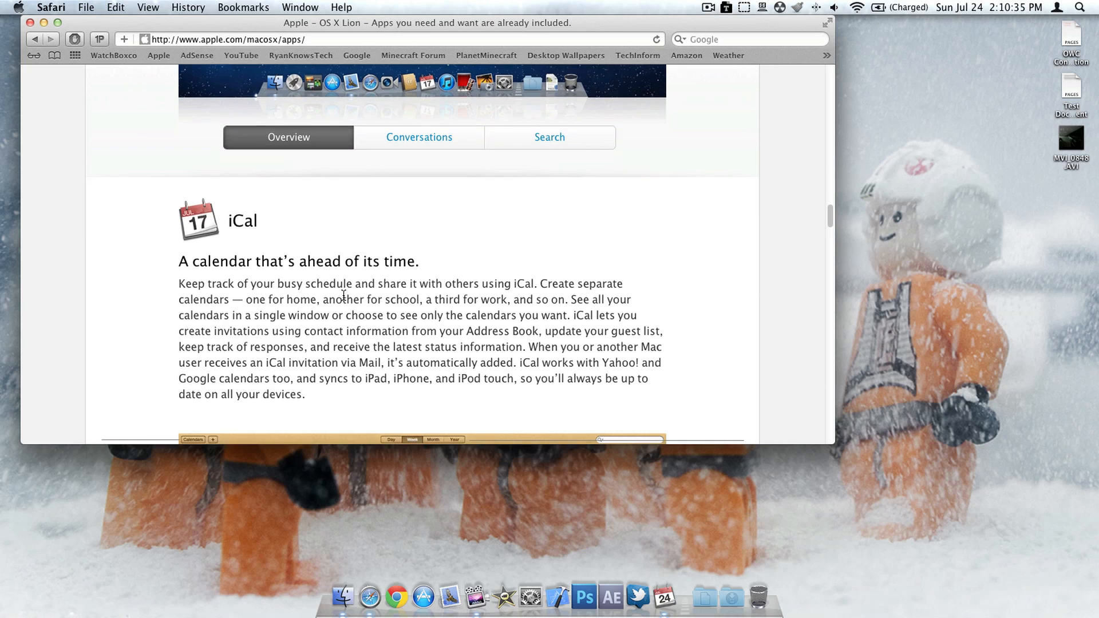
# Scroll the apps page past Address Book and Time Machine down to FaceTime
pyautogui.scroll(-3)
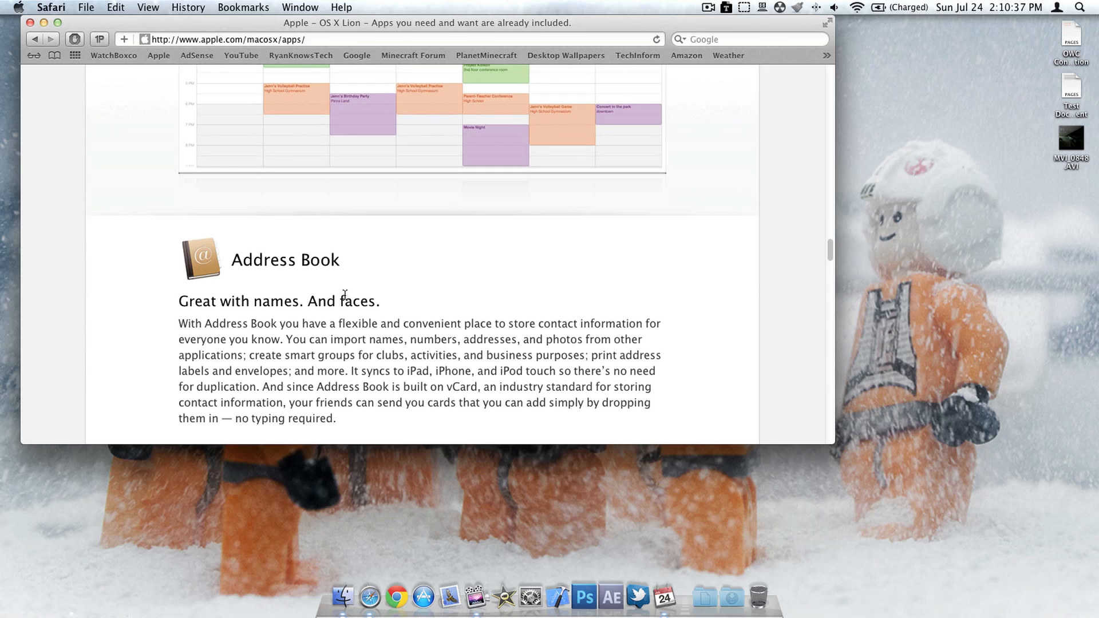
pyautogui.scroll(-3)
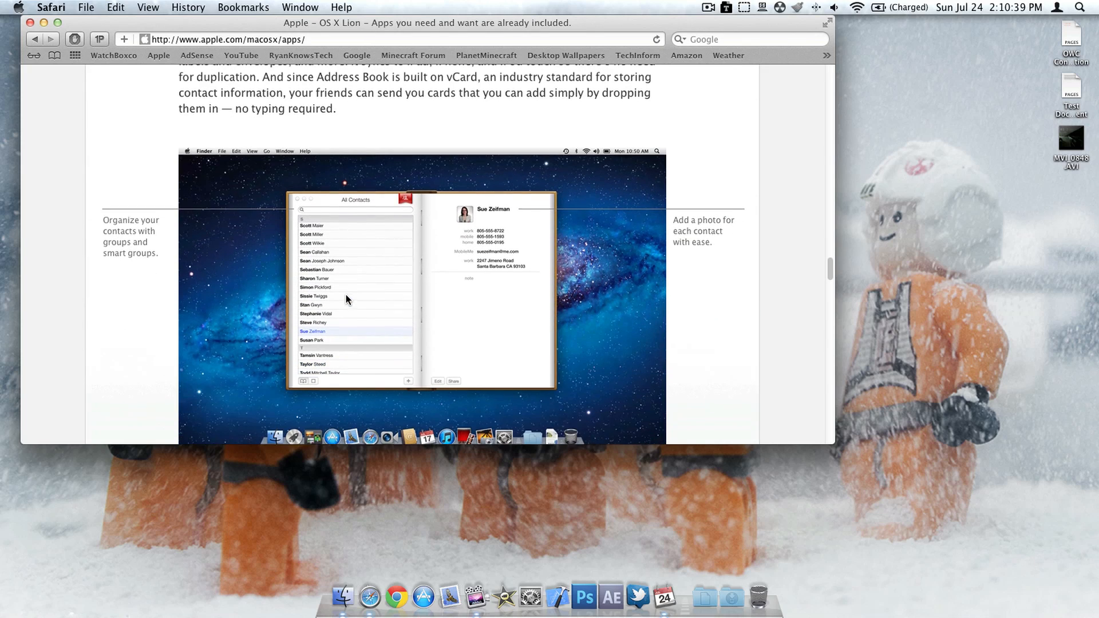
pyautogui.scroll(-3)
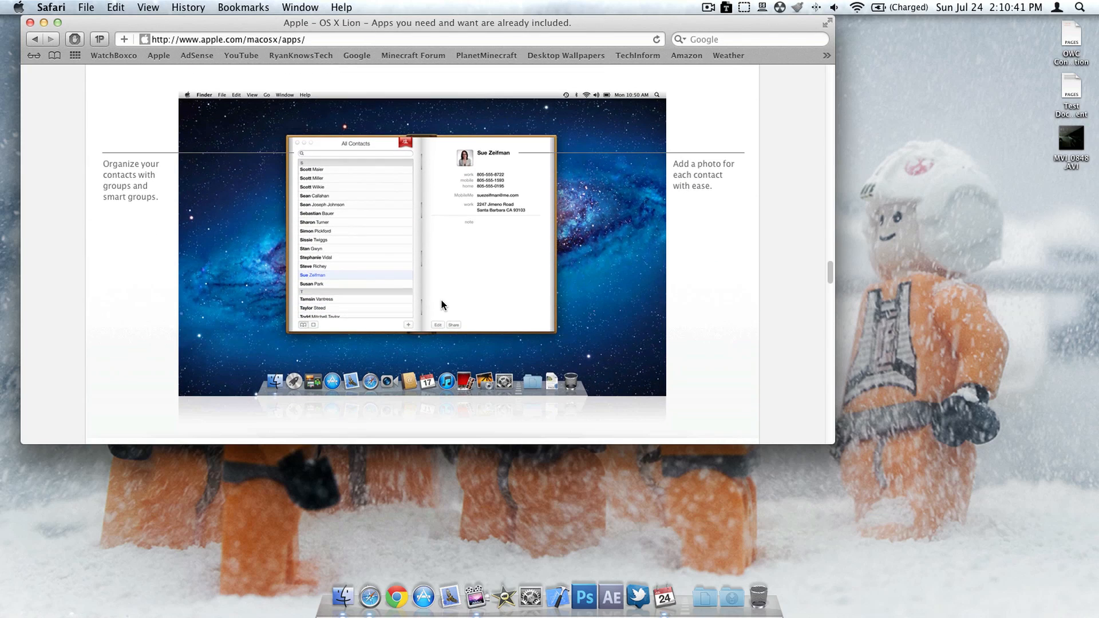
pyautogui.scroll(-3)
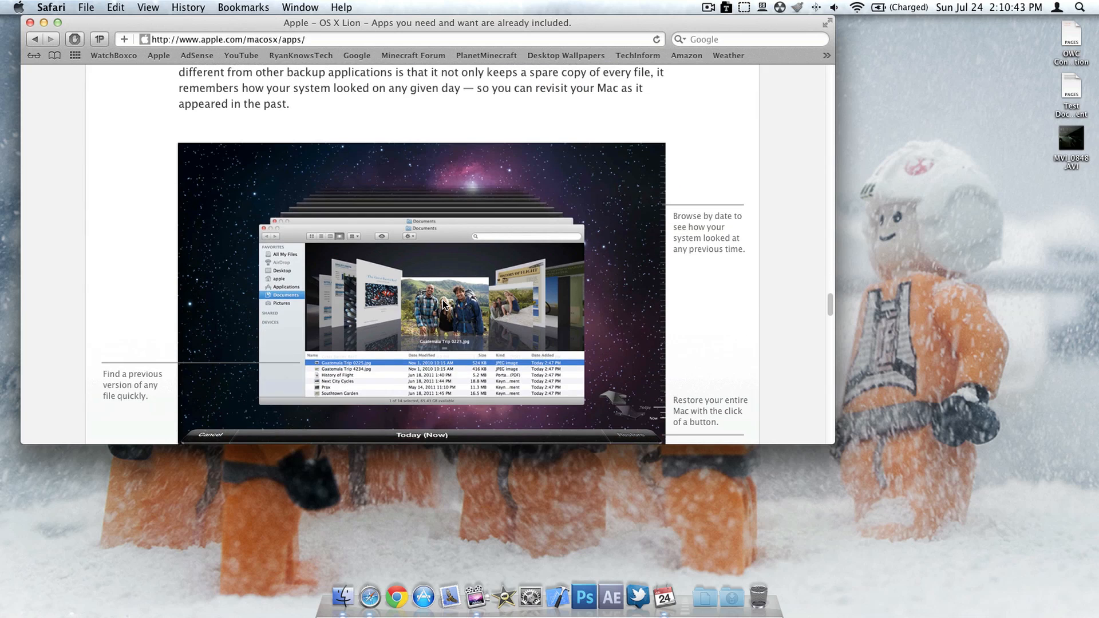
pyautogui.scroll(-3)
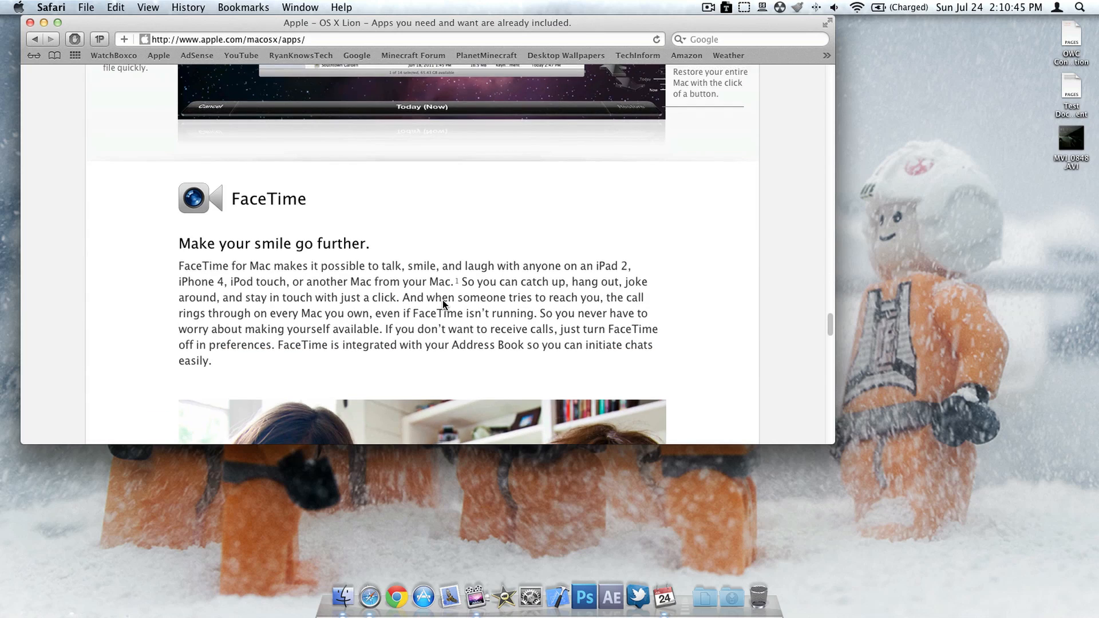
pyautogui.scroll(-3)
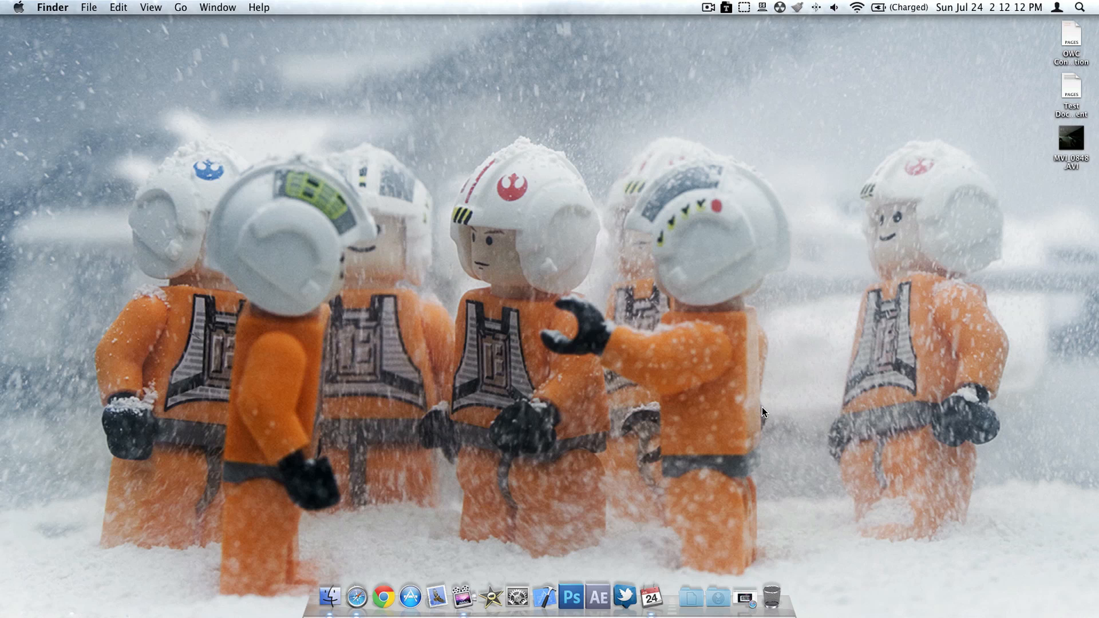
pyautogui.moveTo(763, 427)
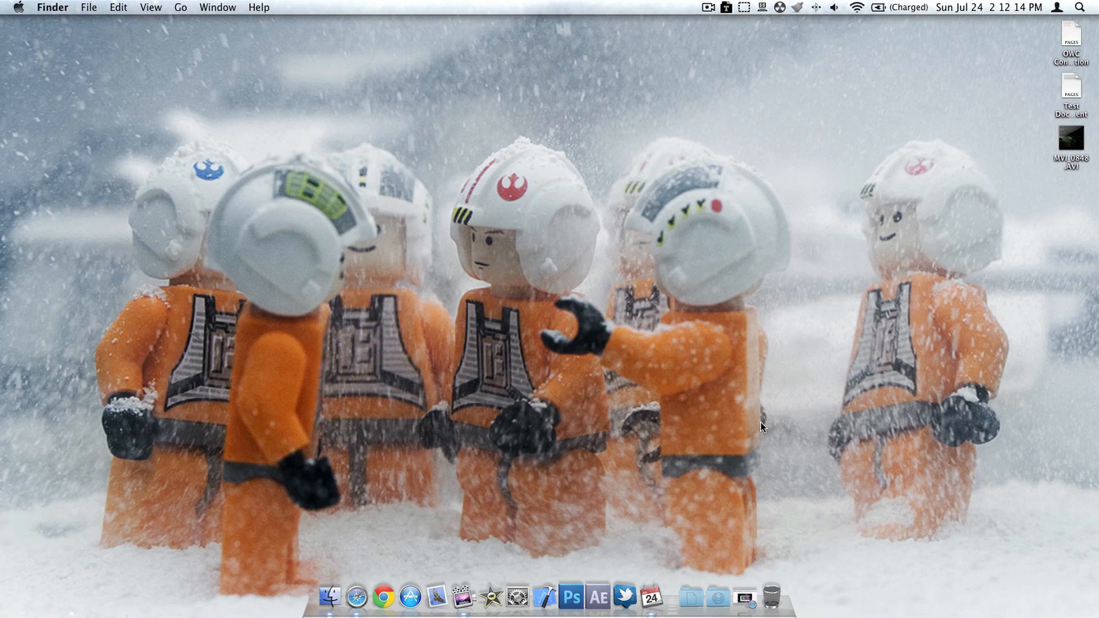
# Open Test Document from the desktop in Pages
pyautogui.click(1072, 94)
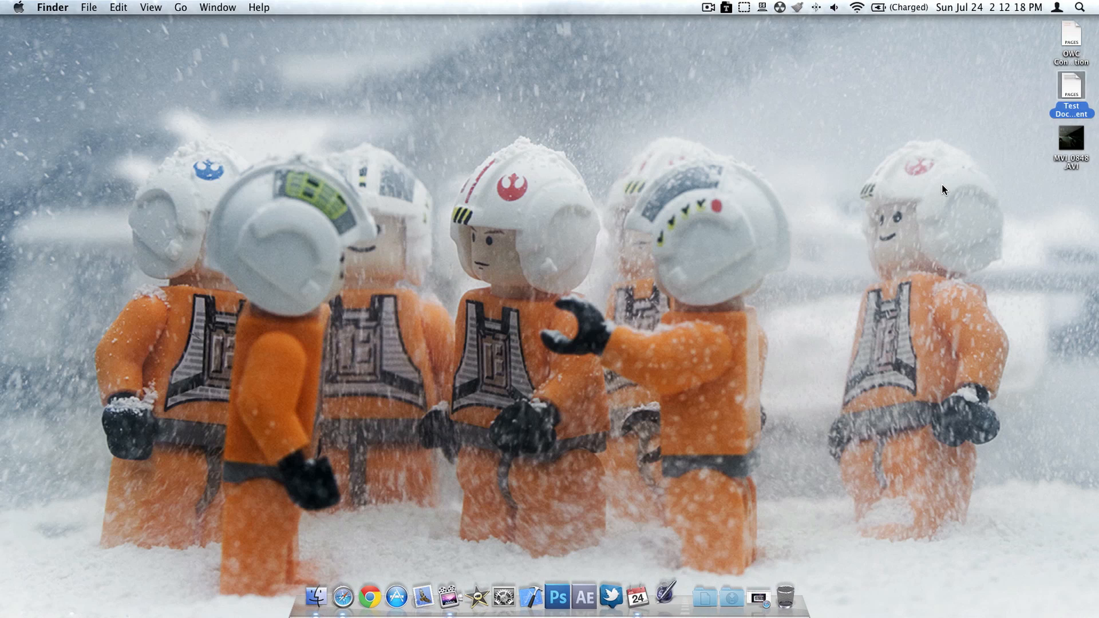
pyautogui.moveTo(948, 185)
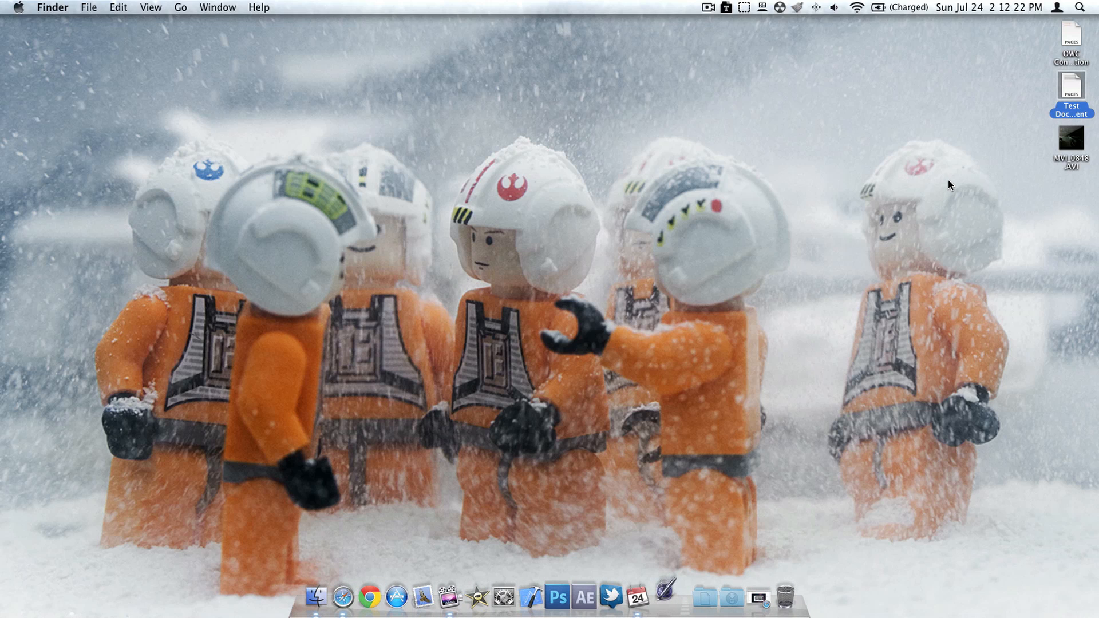
pyautogui.moveTo(968, 194)
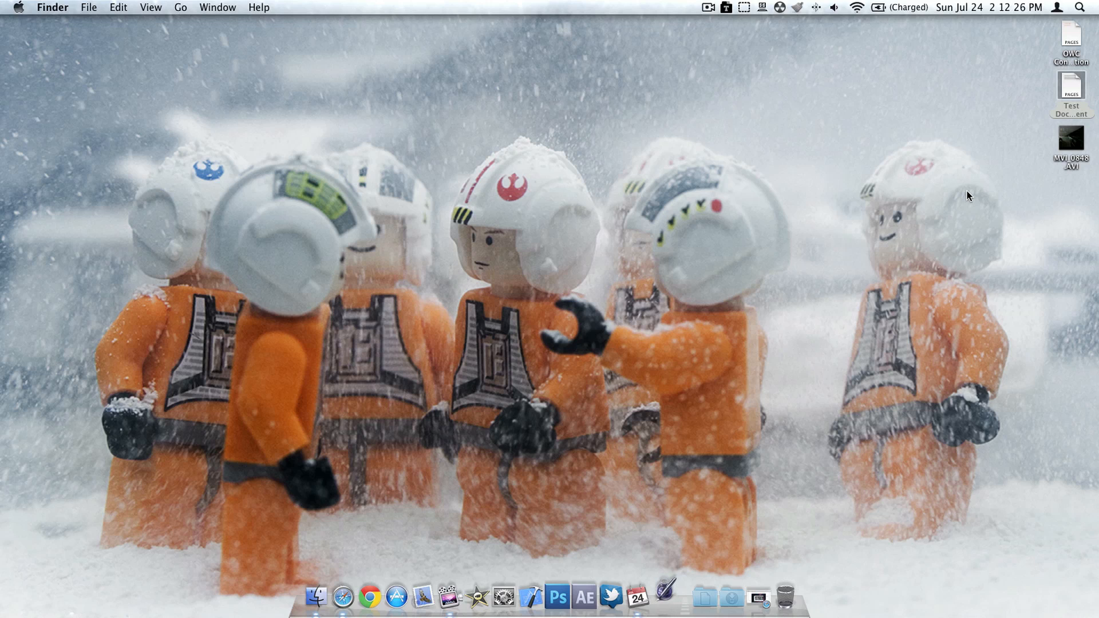
pyautogui.moveTo(897, 276)
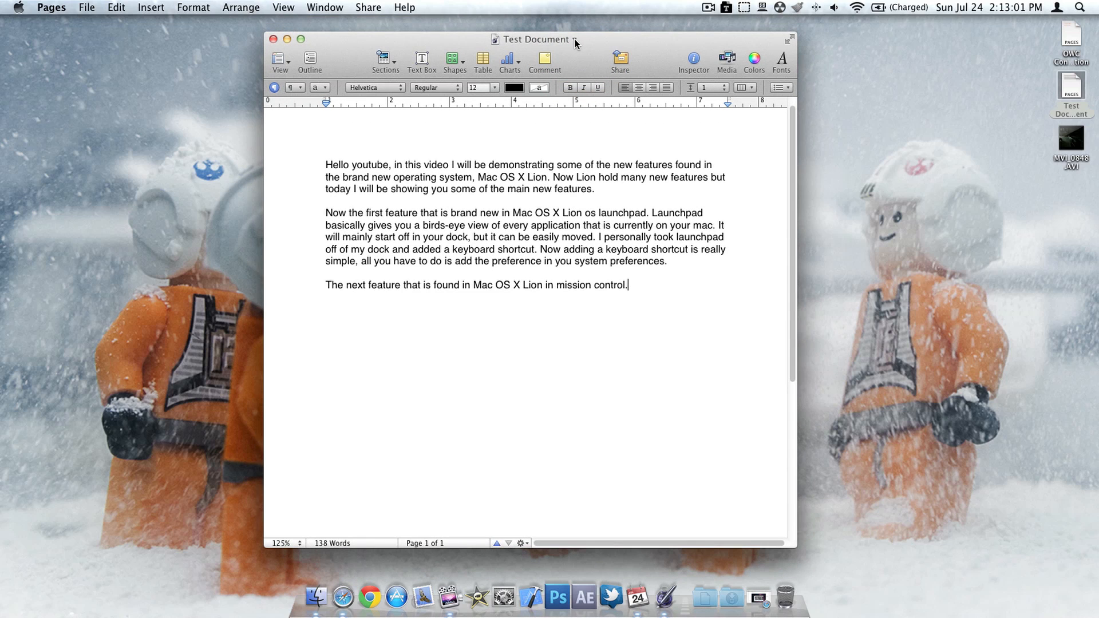
pyautogui.moveTo(525, 43)
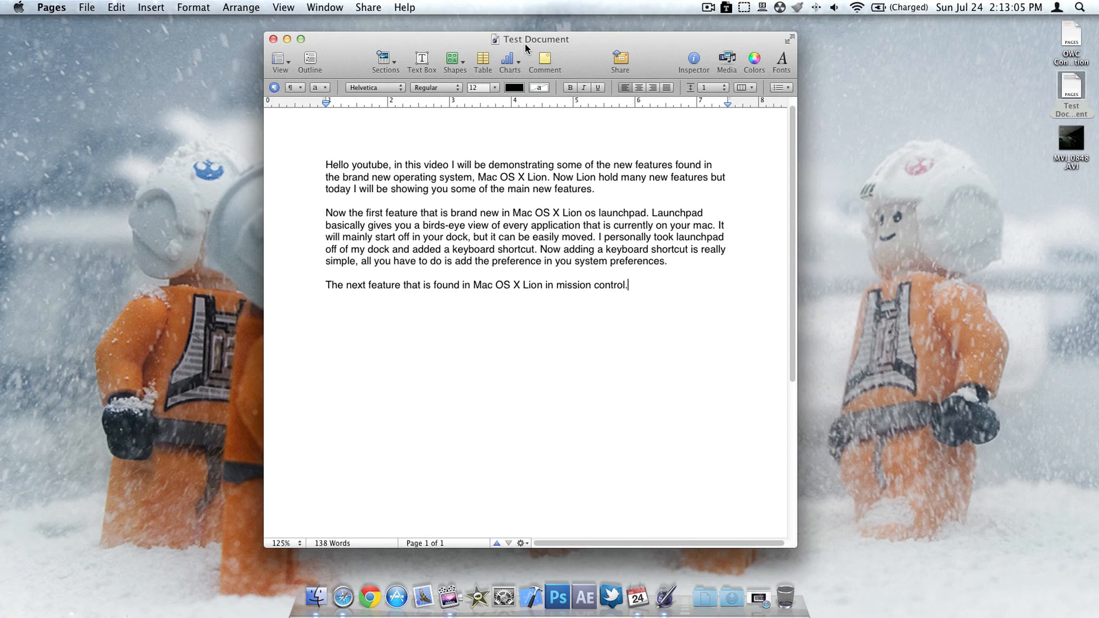
# Choose Browse All Versions from Test Document's title-bar menu
pyautogui.click(576, 40)
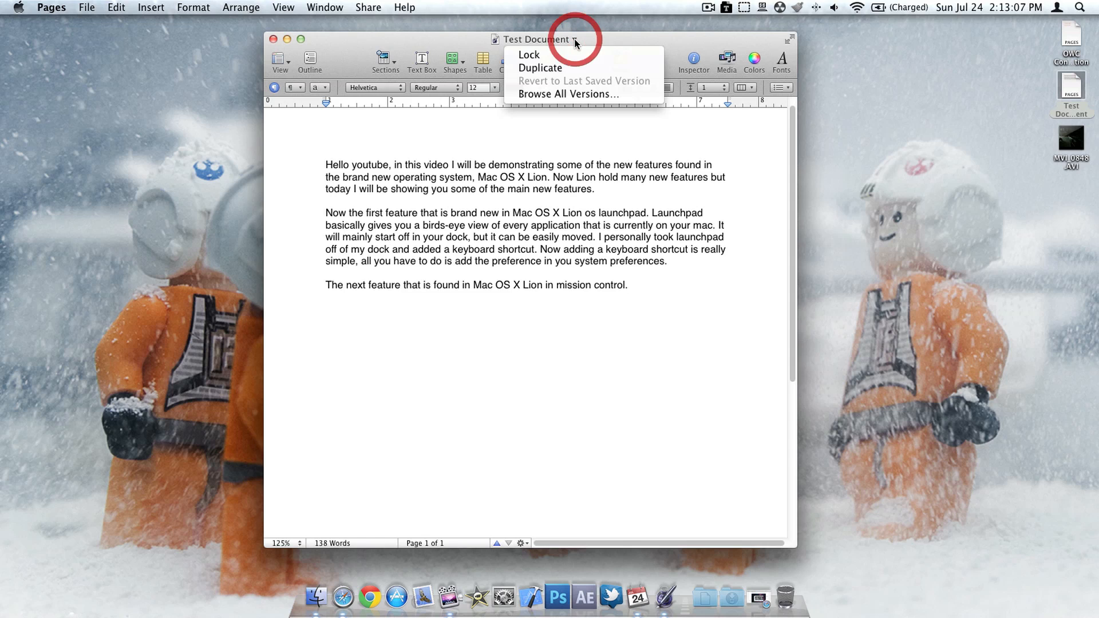
pyautogui.click(627, 285)
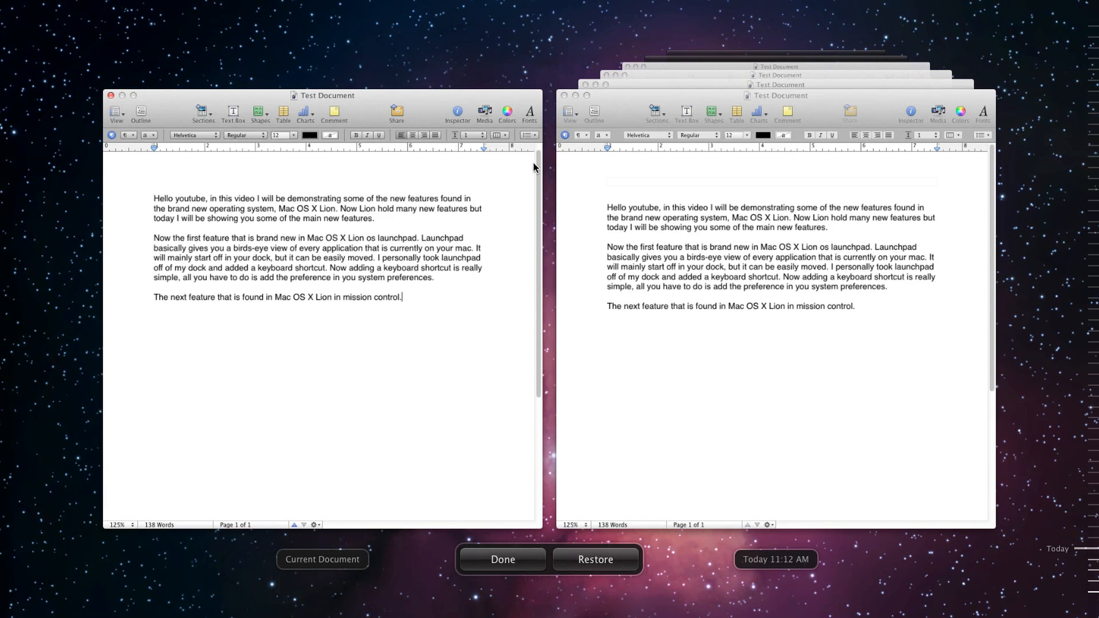
pyautogui.moveTo(700, 82)
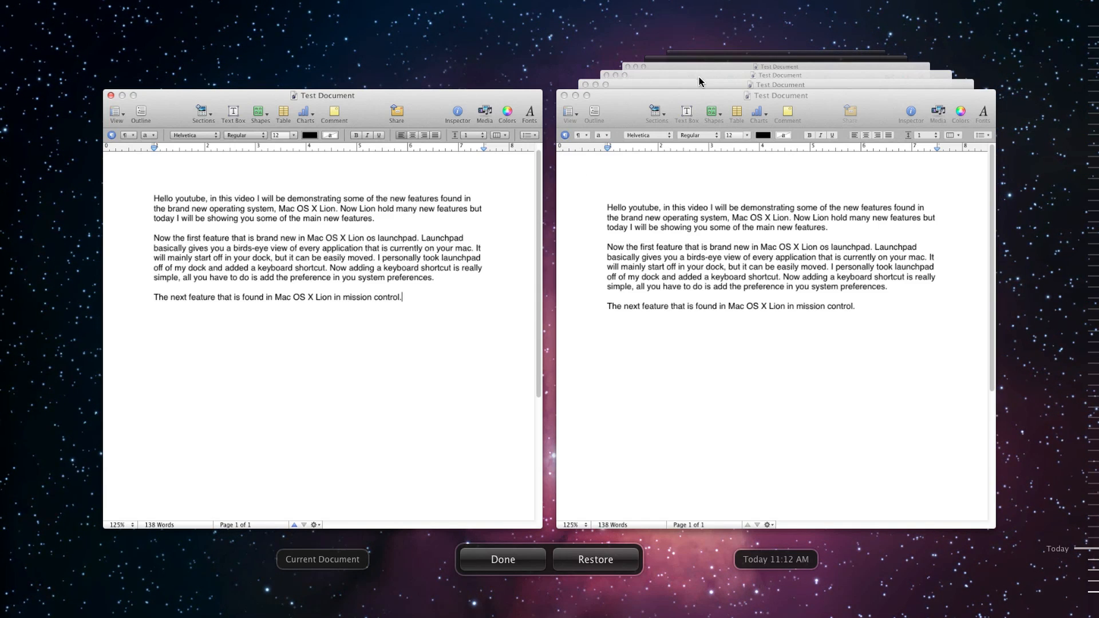
pyautogui.moveTo(978, 436)
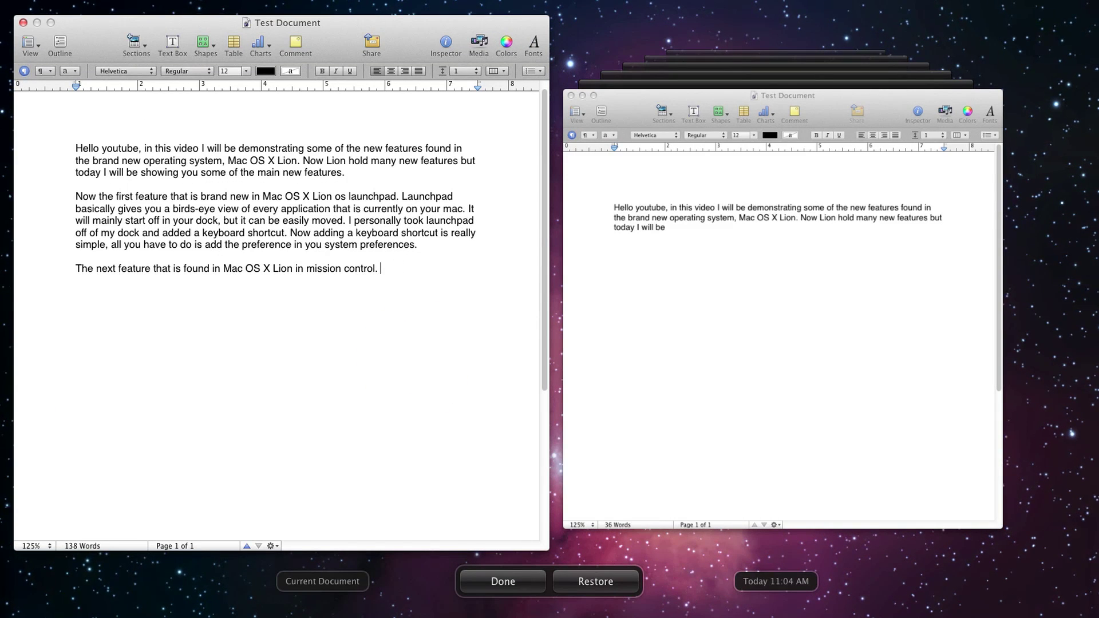
# Type the stray text 'Hello y9utube t' and 'th' into the current Test Document
pyautogui.write('Hello y9utube t')
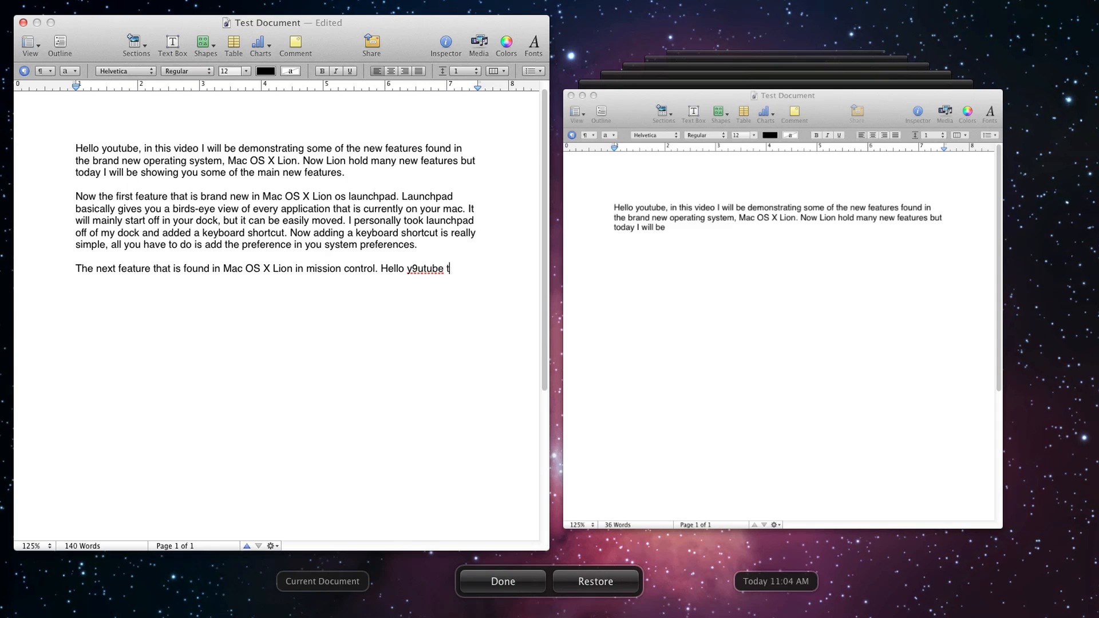
pyautogui.write('th')
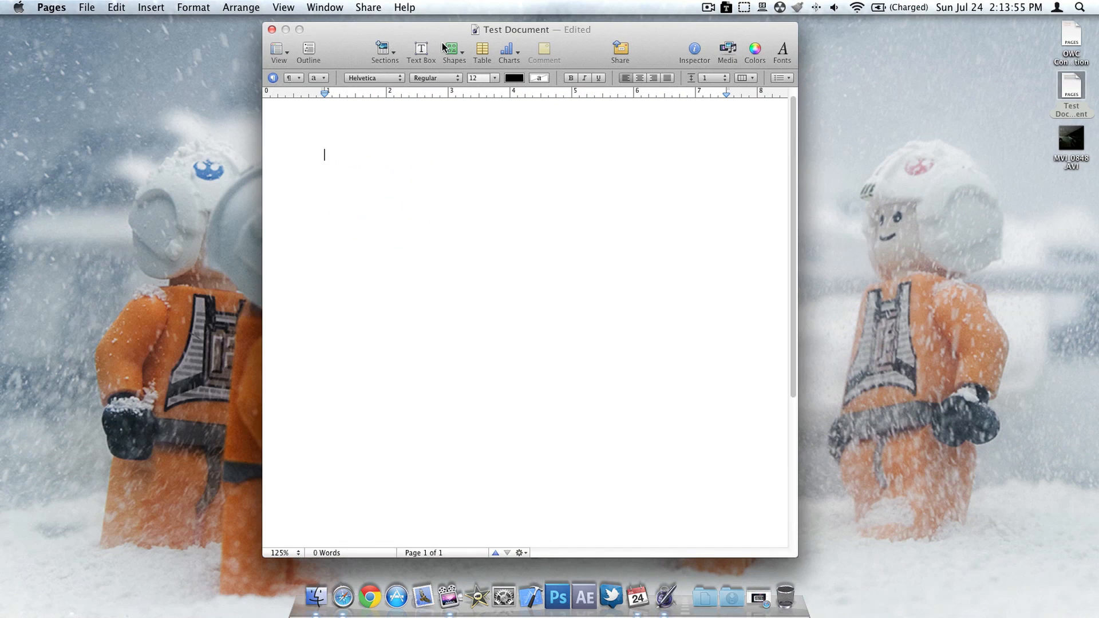
# Restore Test Document's erased text from a saved version, then quit Pages
pyautogui.click(86, 7)
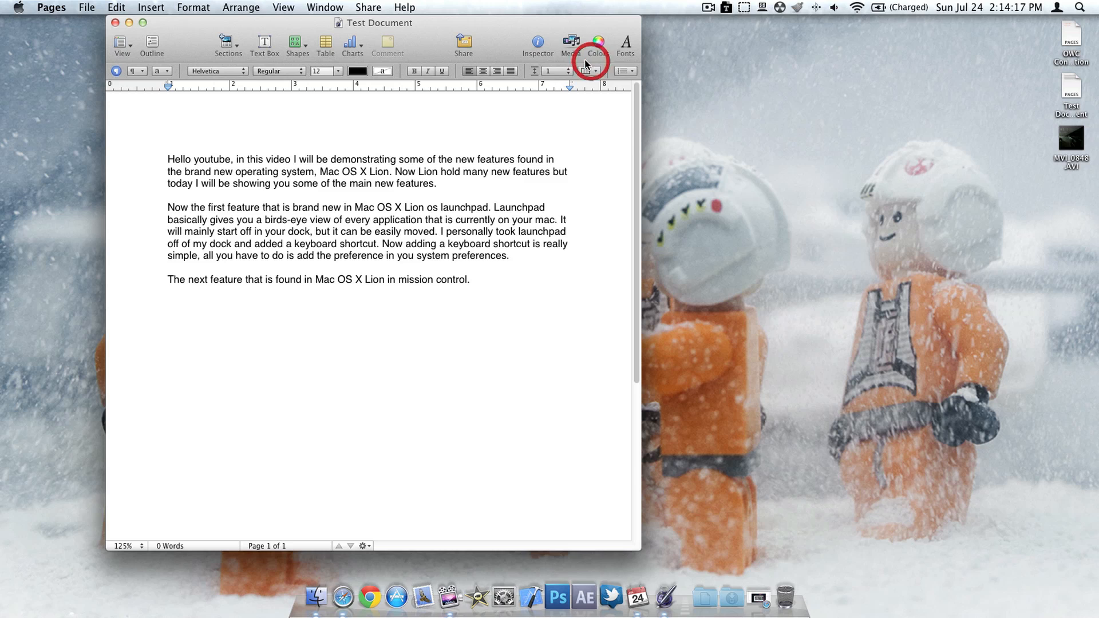
pyautogui.moveTo(374, 22); pyautogui.dragTo(609, 26)
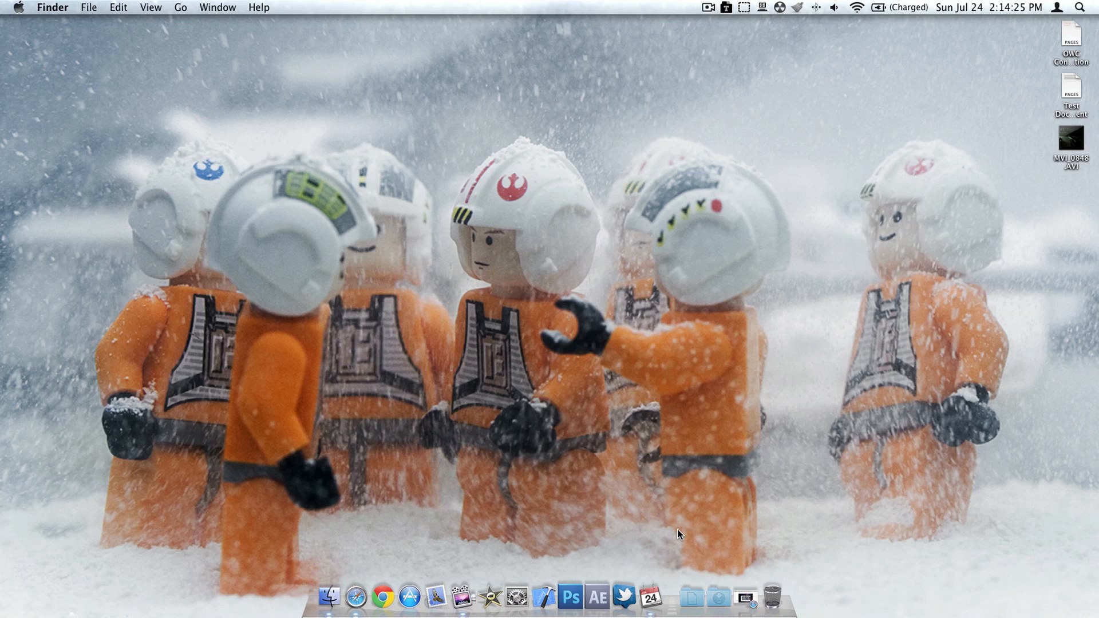
pyautogui.moveTo(479, 601)
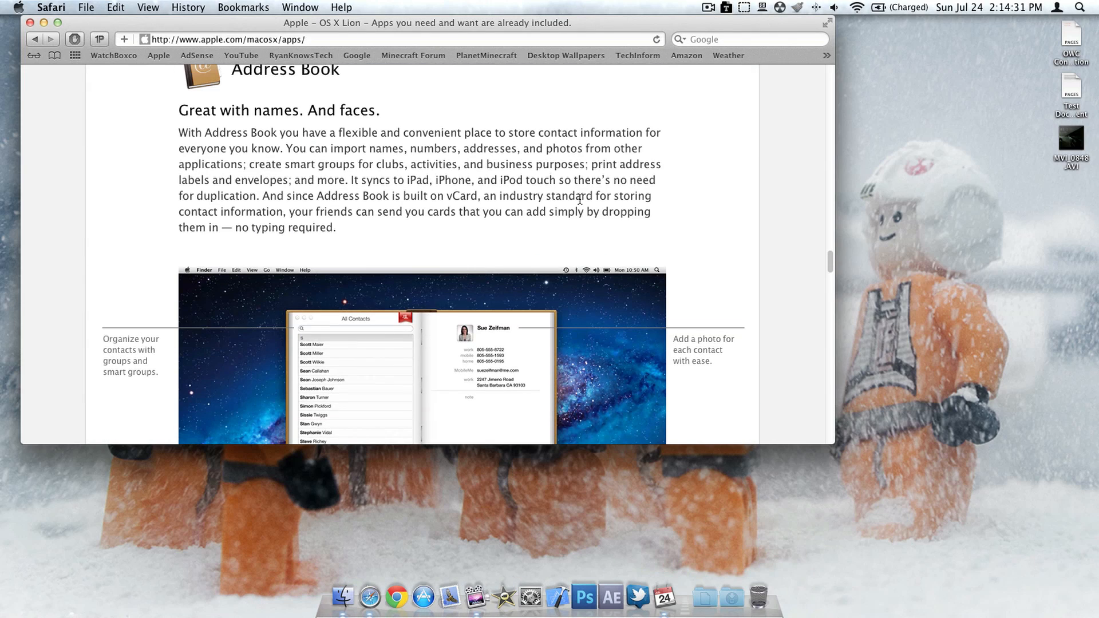
# Load the TechInform.us homepage from the TechInform bookmark in Safari
pyautogui.click(638, 56)
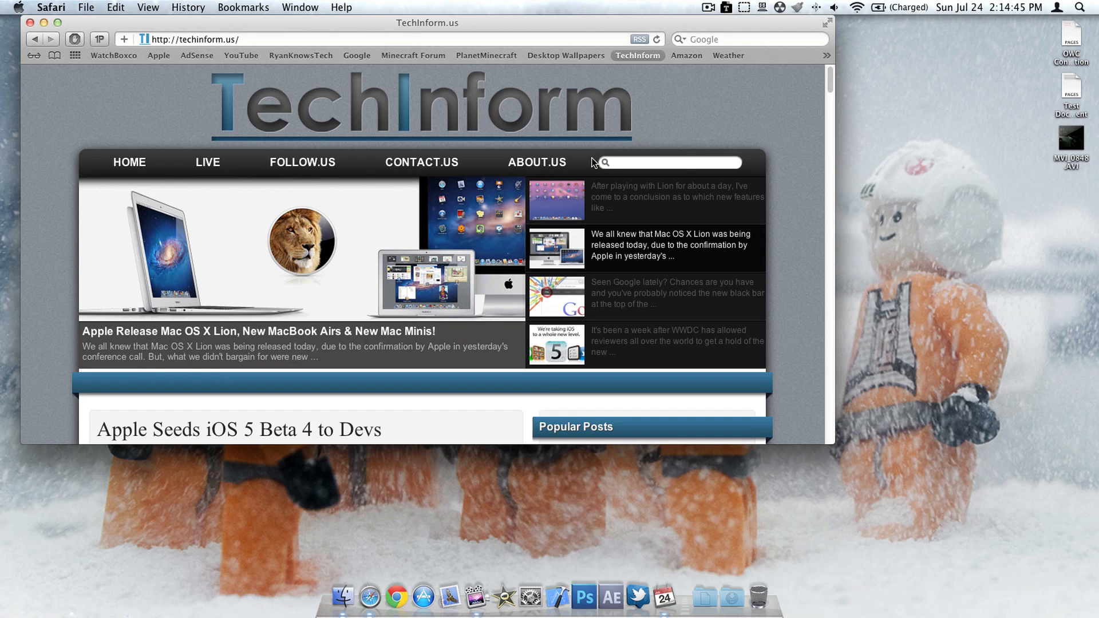
pyautogui.moveTo(787, 259)
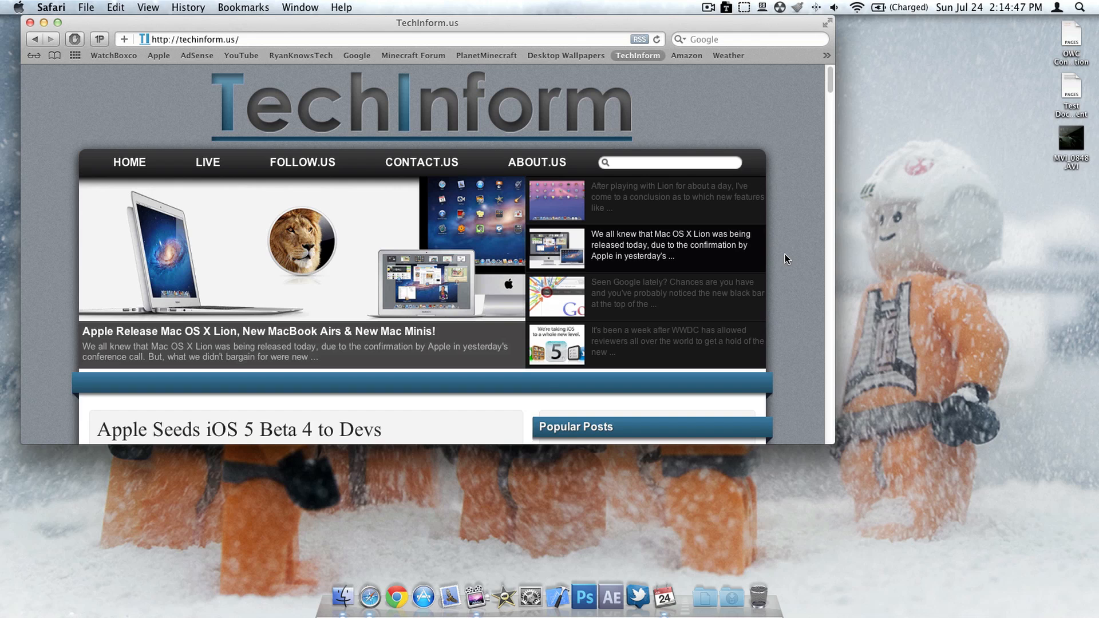